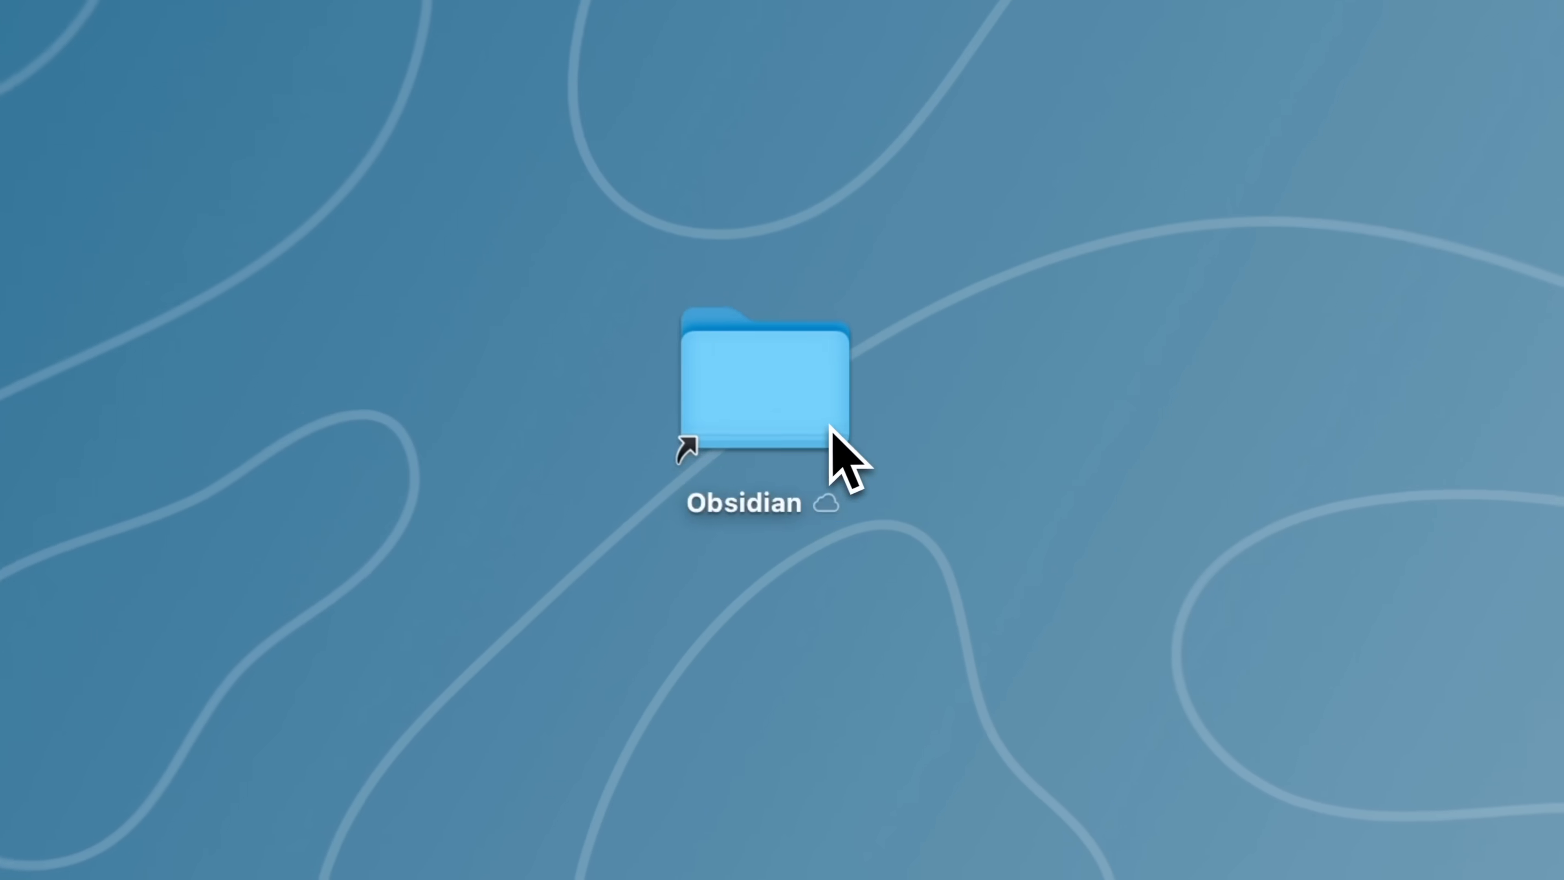
- Open the Updates to Obsidian folder and scroll to the Sync features section
left_click(761, 390)
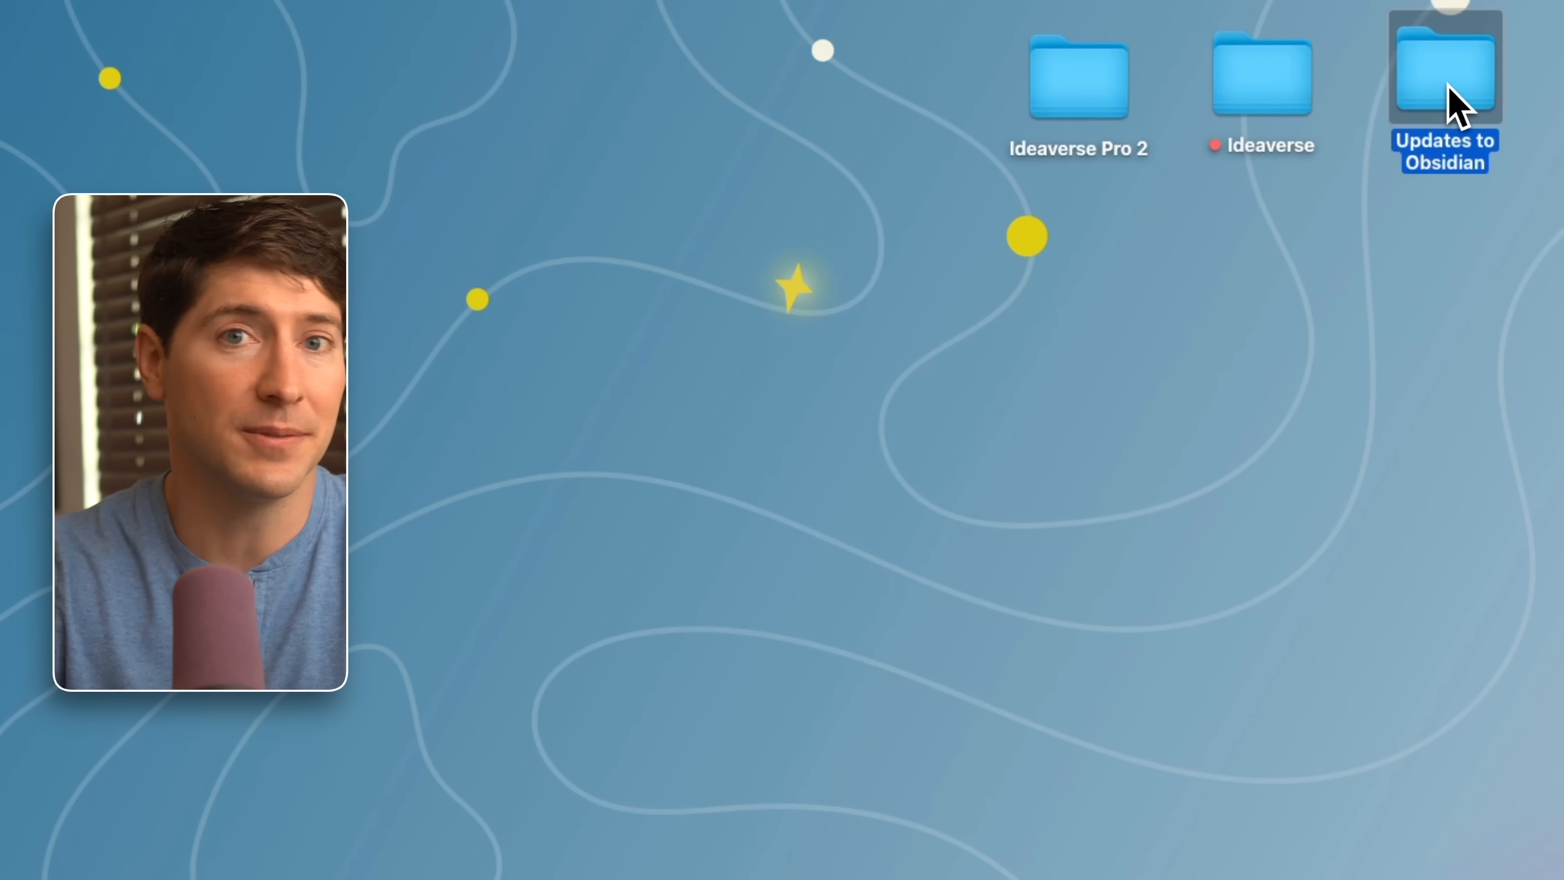
double_click(1444, 66)
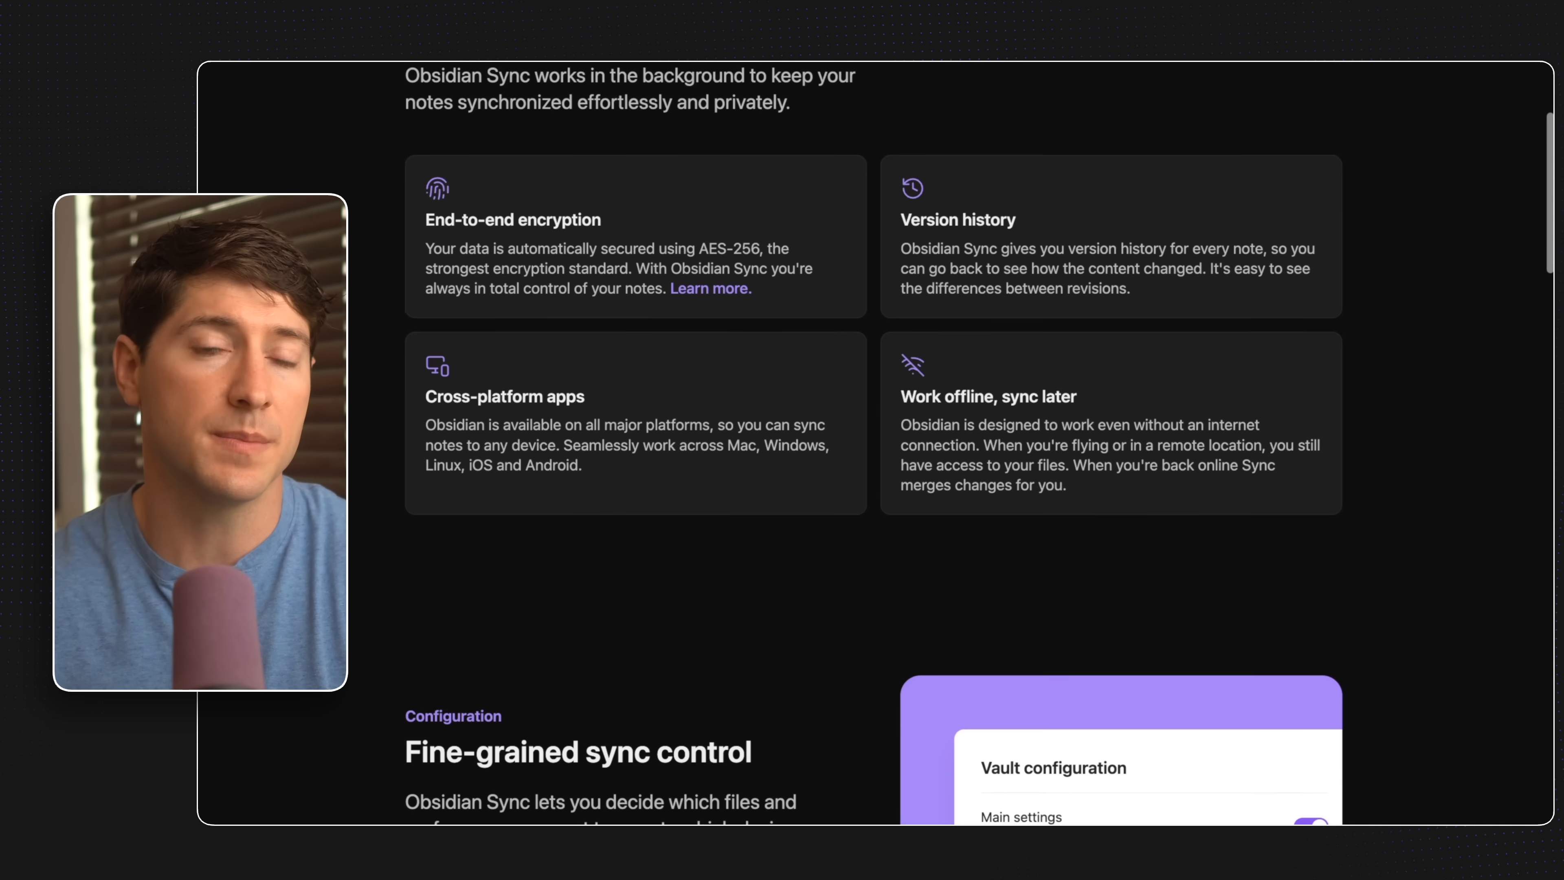
scroll("down", 3)
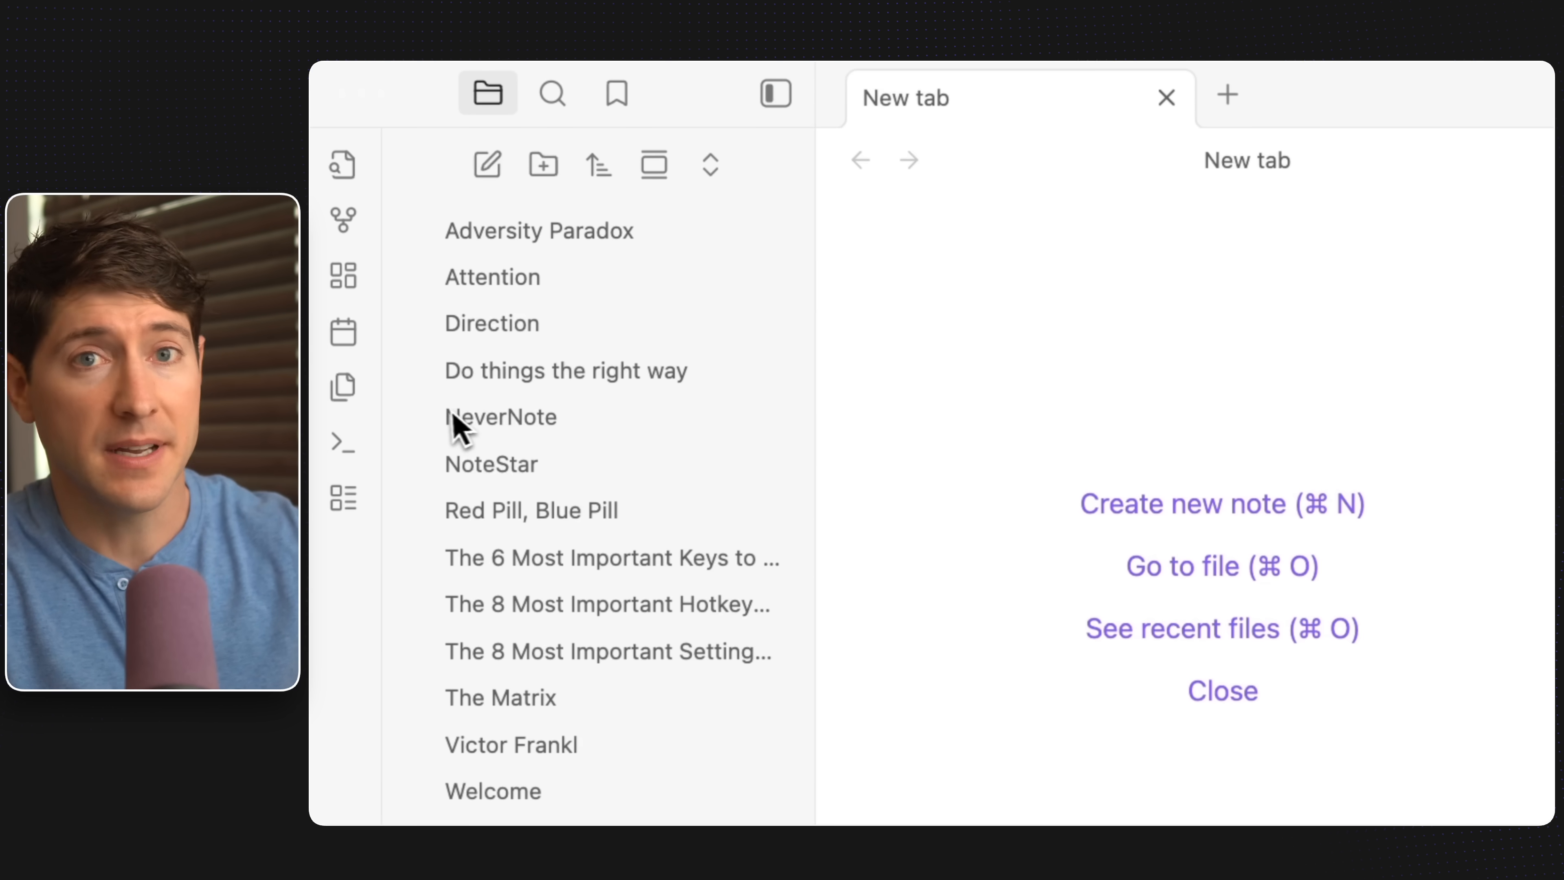
mouse_move(591, 590)
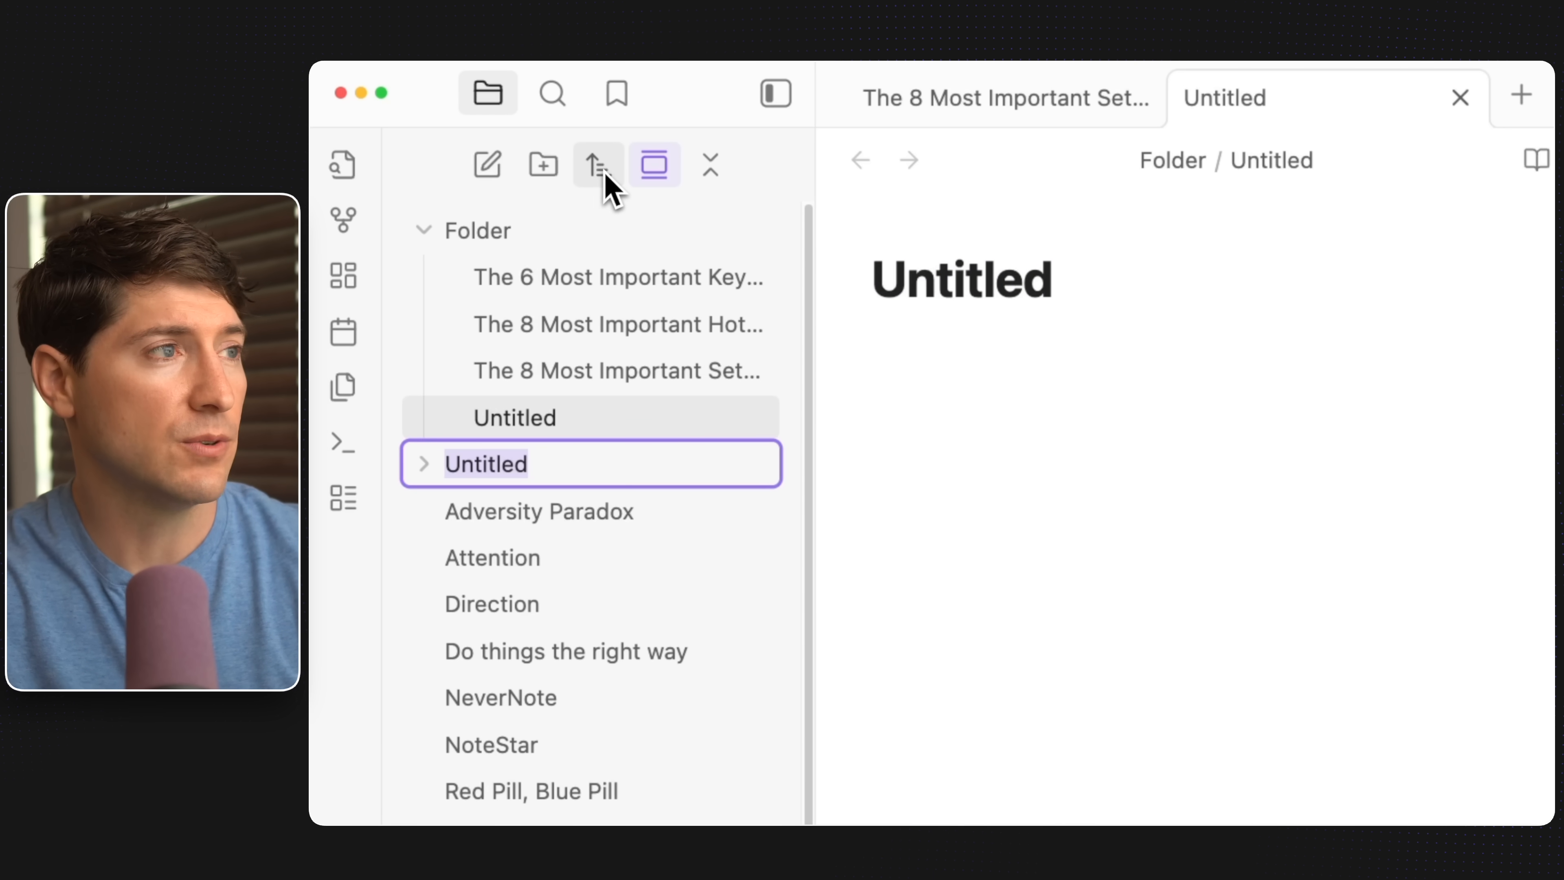
- Create a new note in Folder, to be titled Untitled New Note
left_click(595, 164)
type(" New Note")
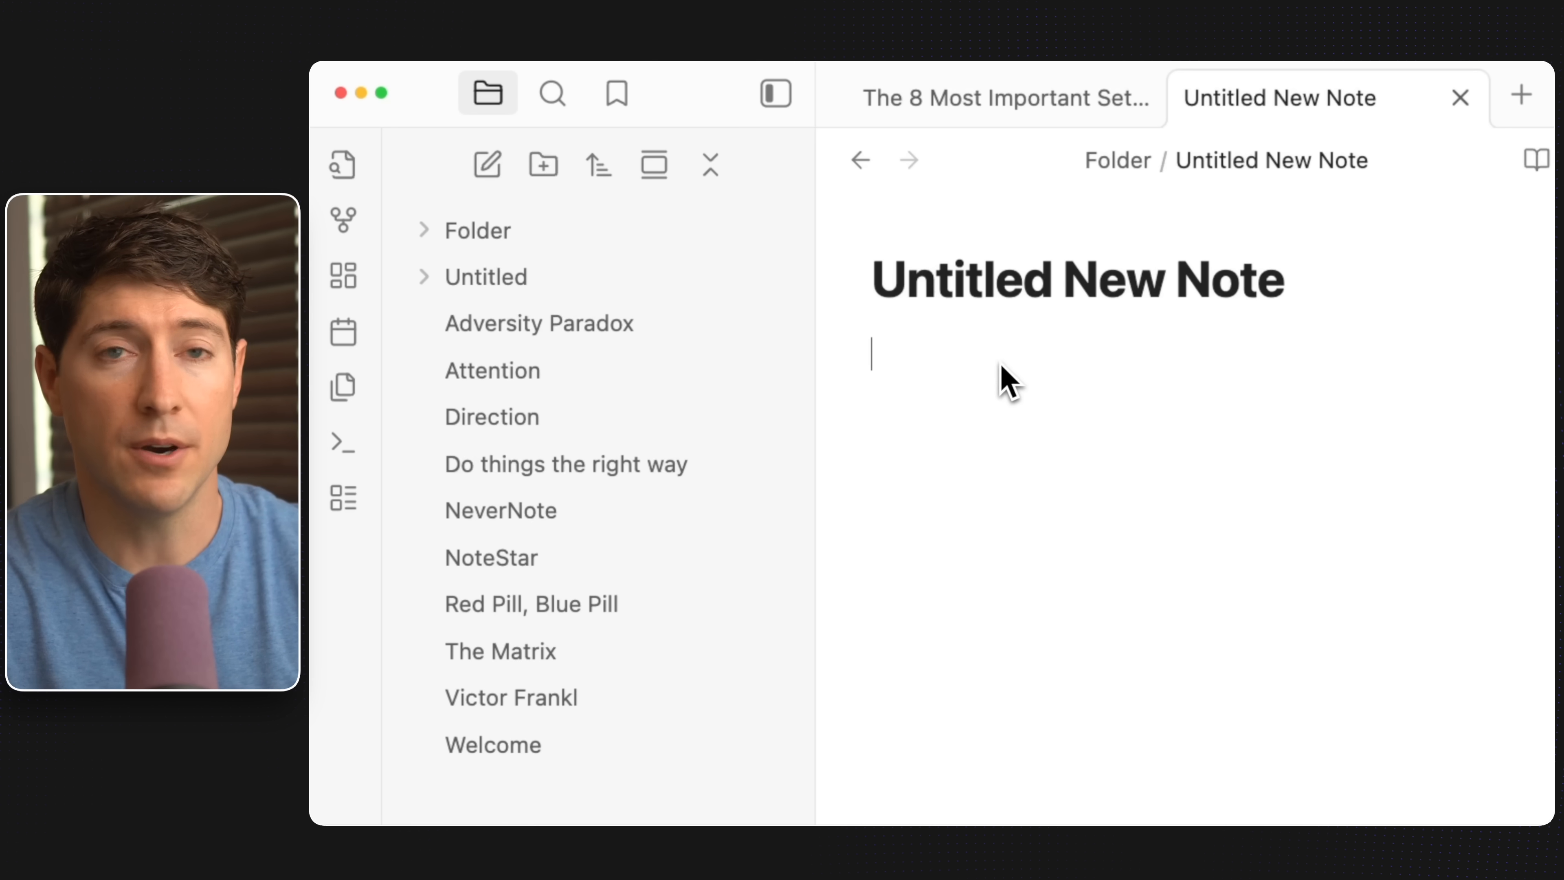
mouse_move(654, 165)
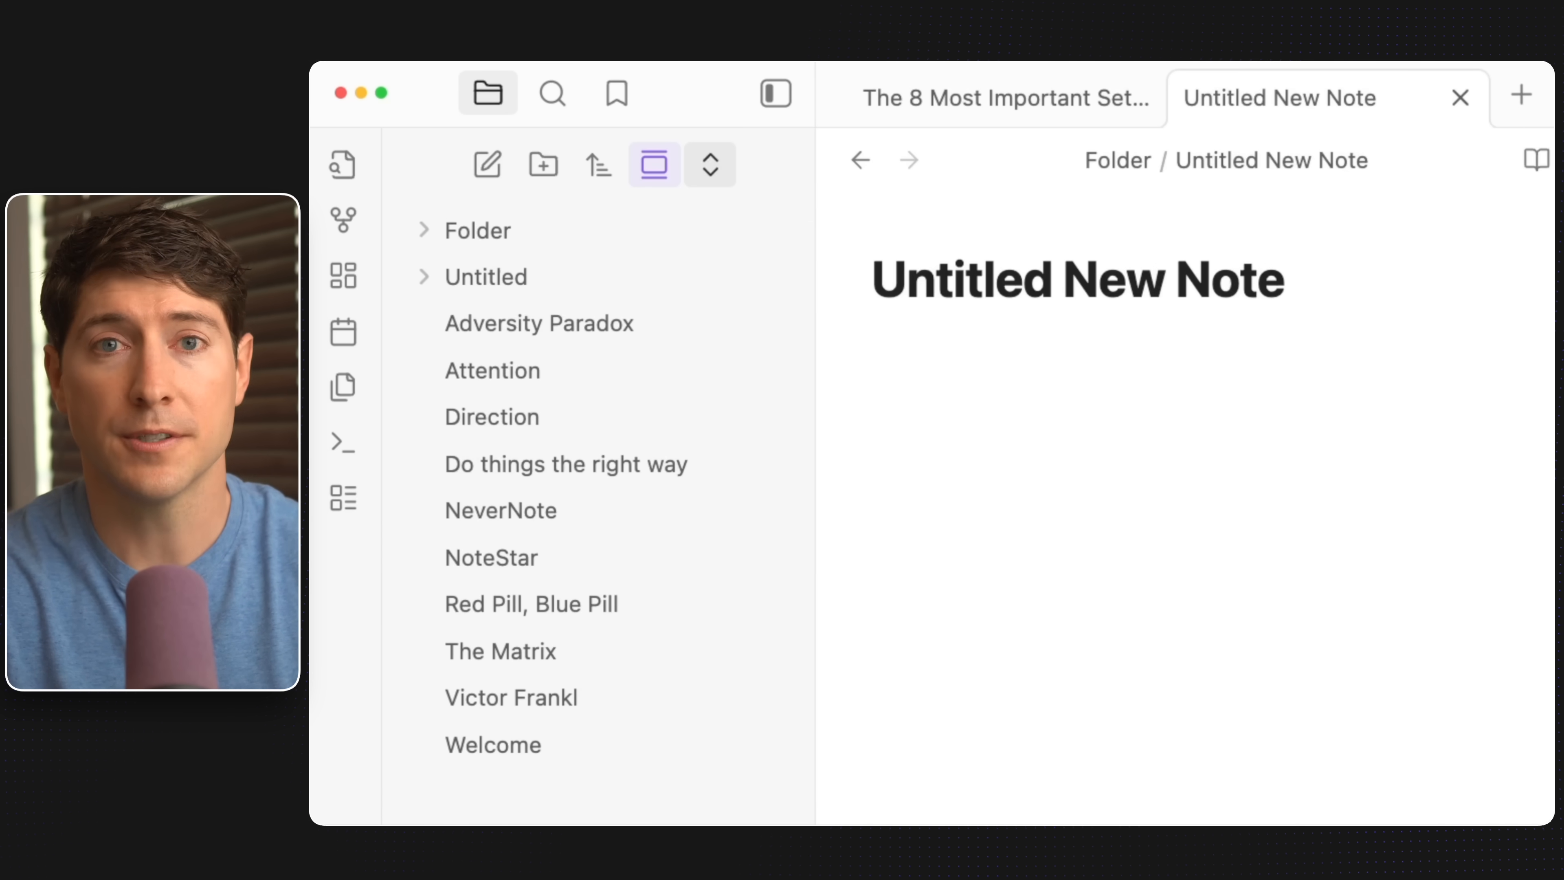
- Visit Search and Bookmarks, open 'The 8 Most Important Settings in Obsidian', then return to Files
left_click(550, 93)
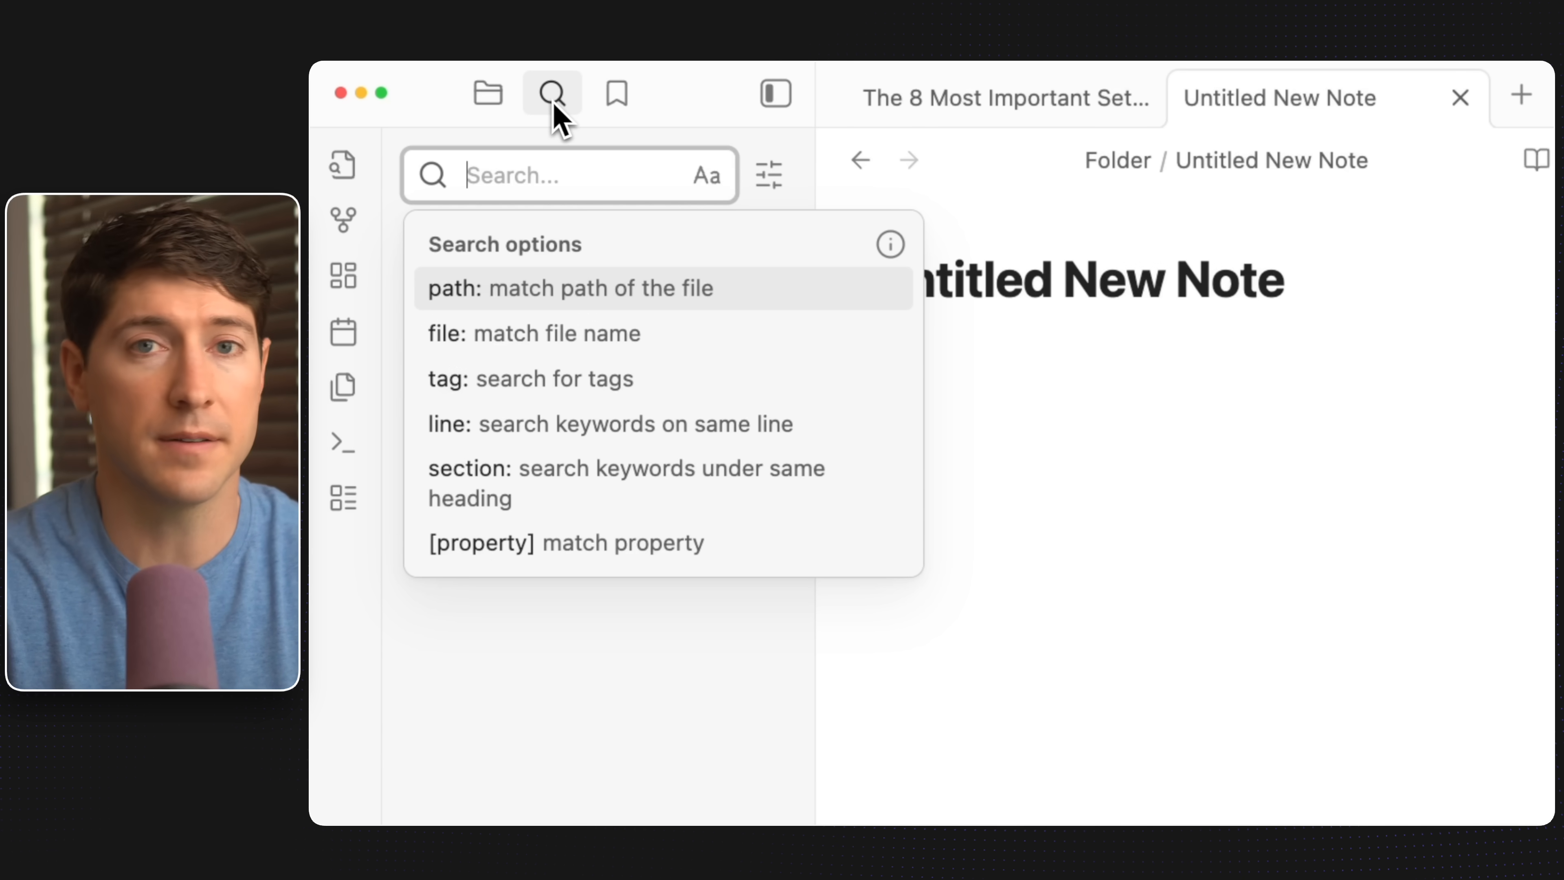
left_click(616, 93)
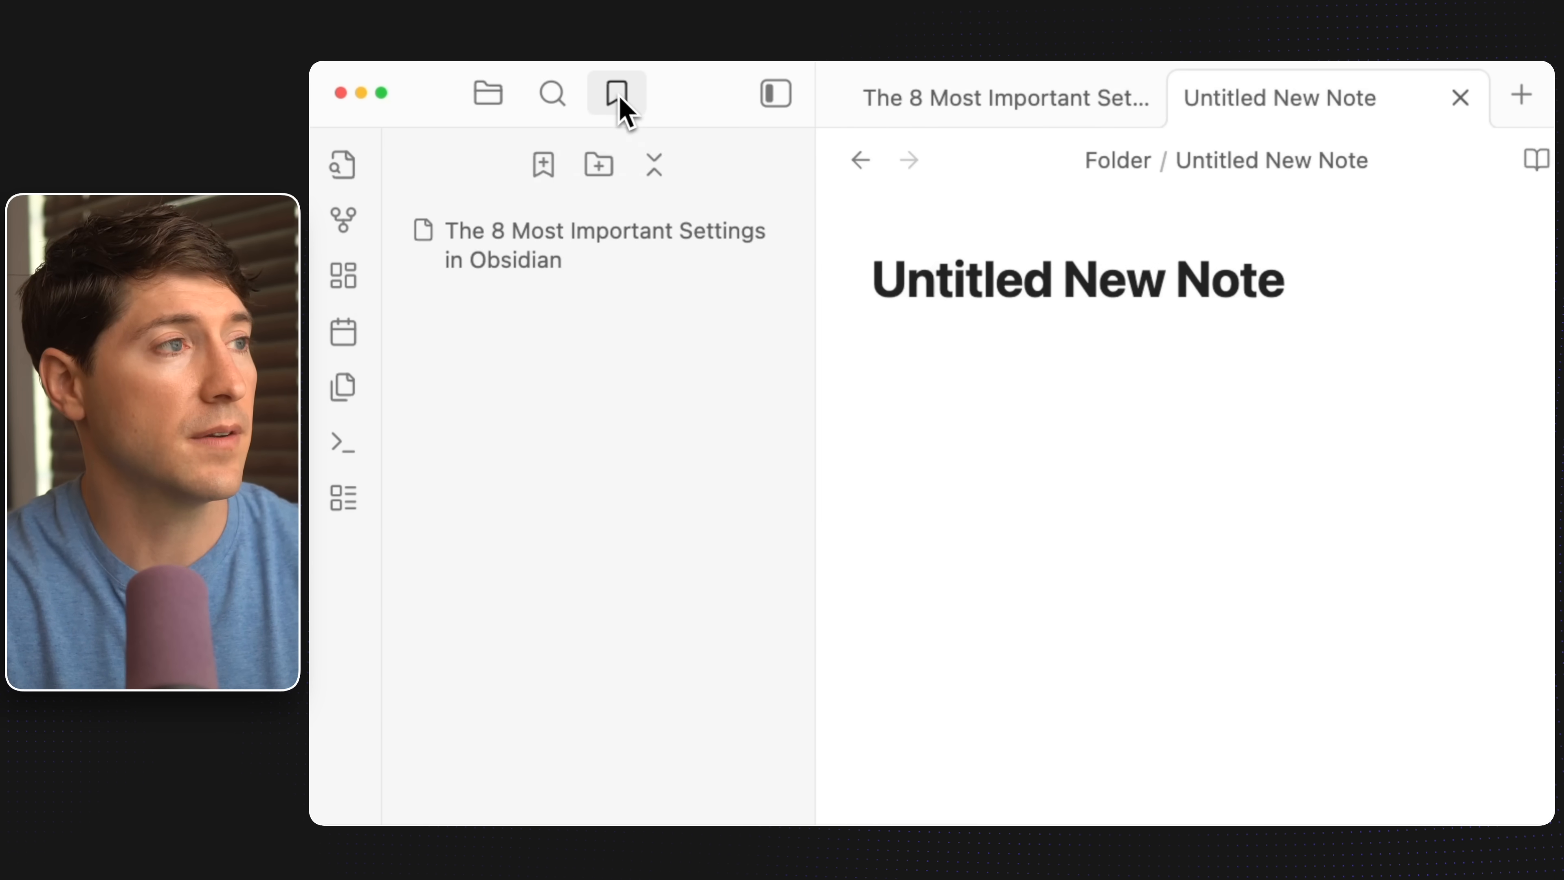
left_click(599, 245)
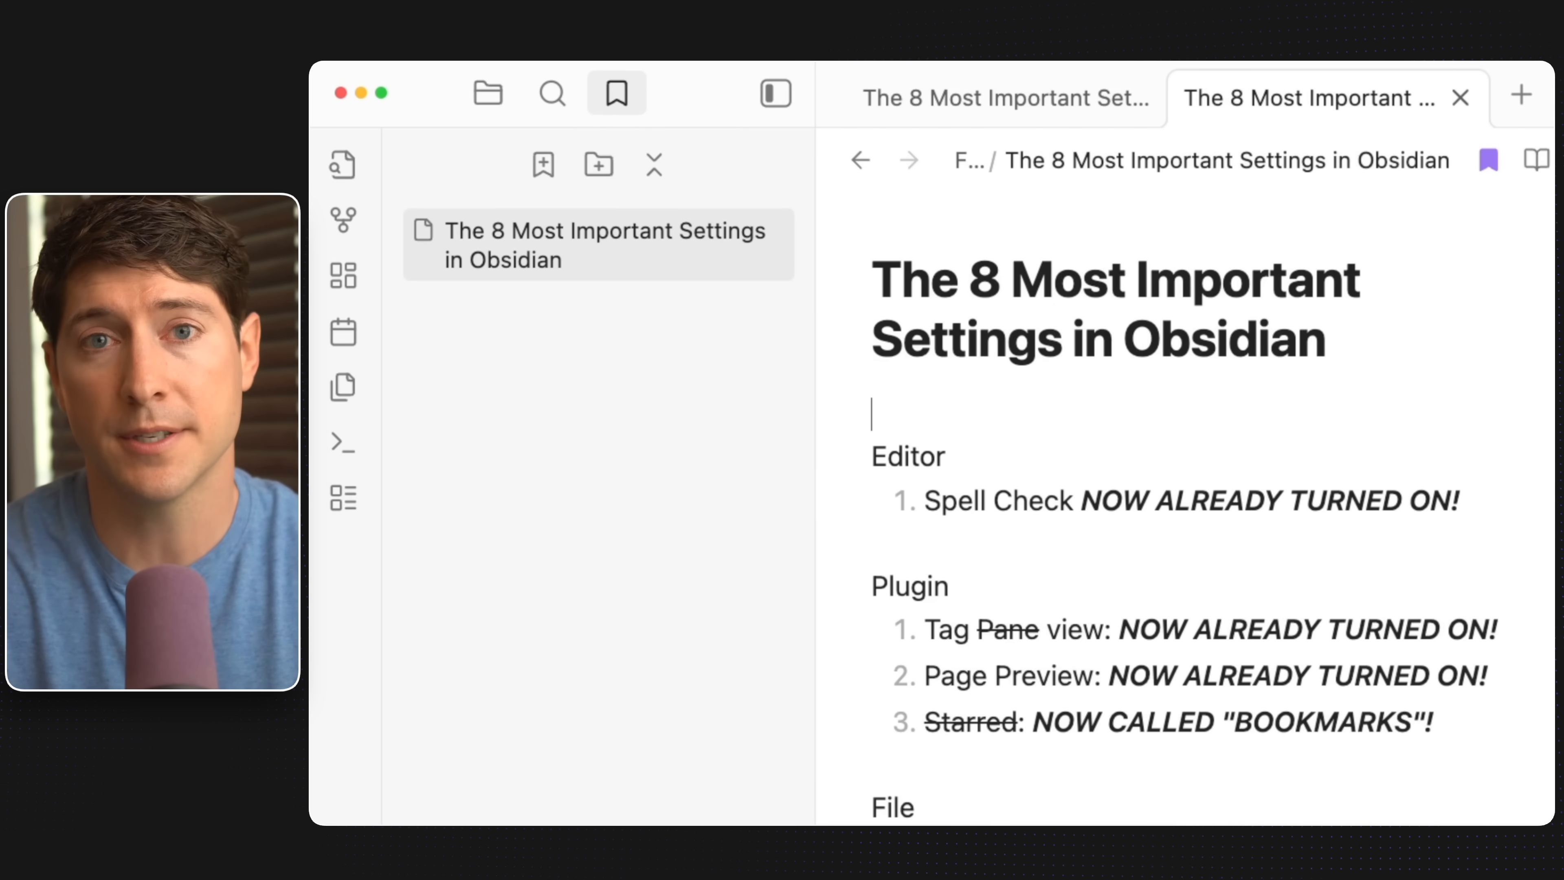
left_click(488, 93)
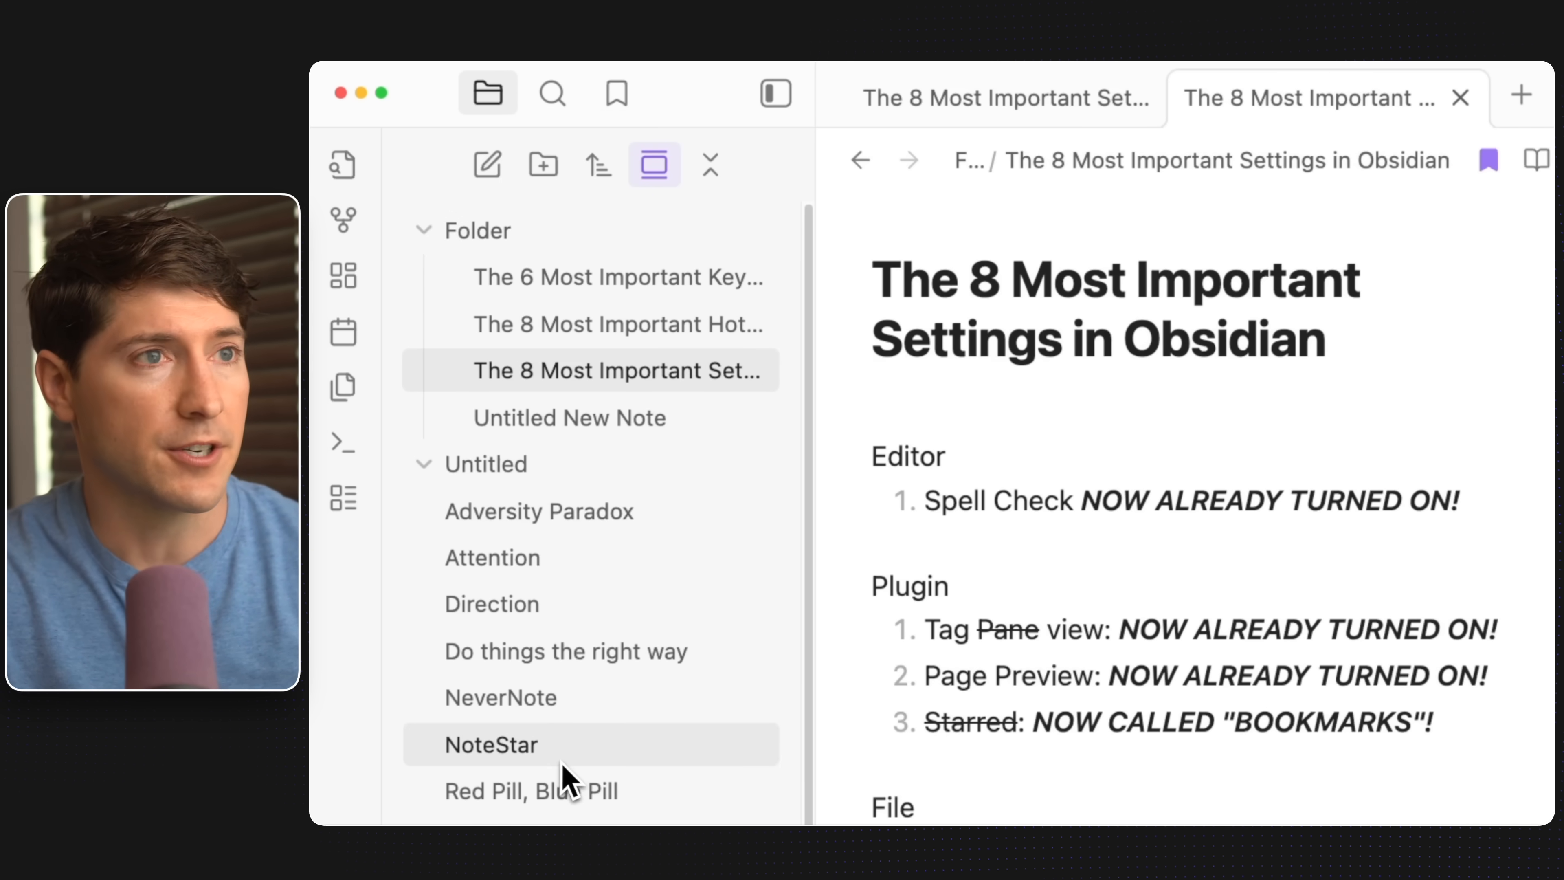
- Open the Adversity Paradox note with its graph and backlinks shown in the right sidebar
left_click(538, 511)
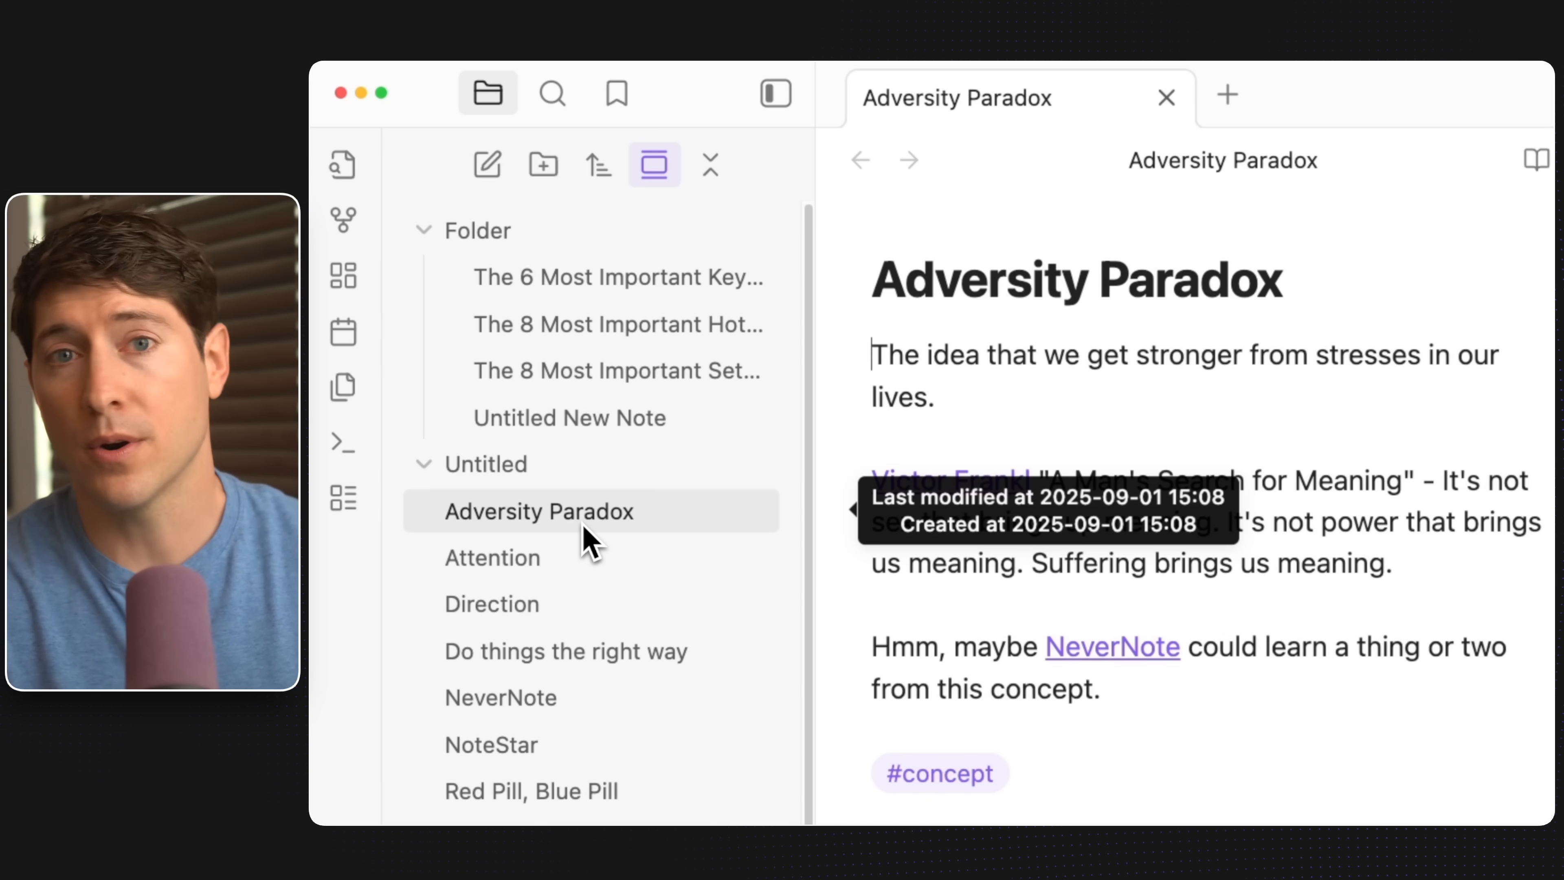
left_click(492, 556)
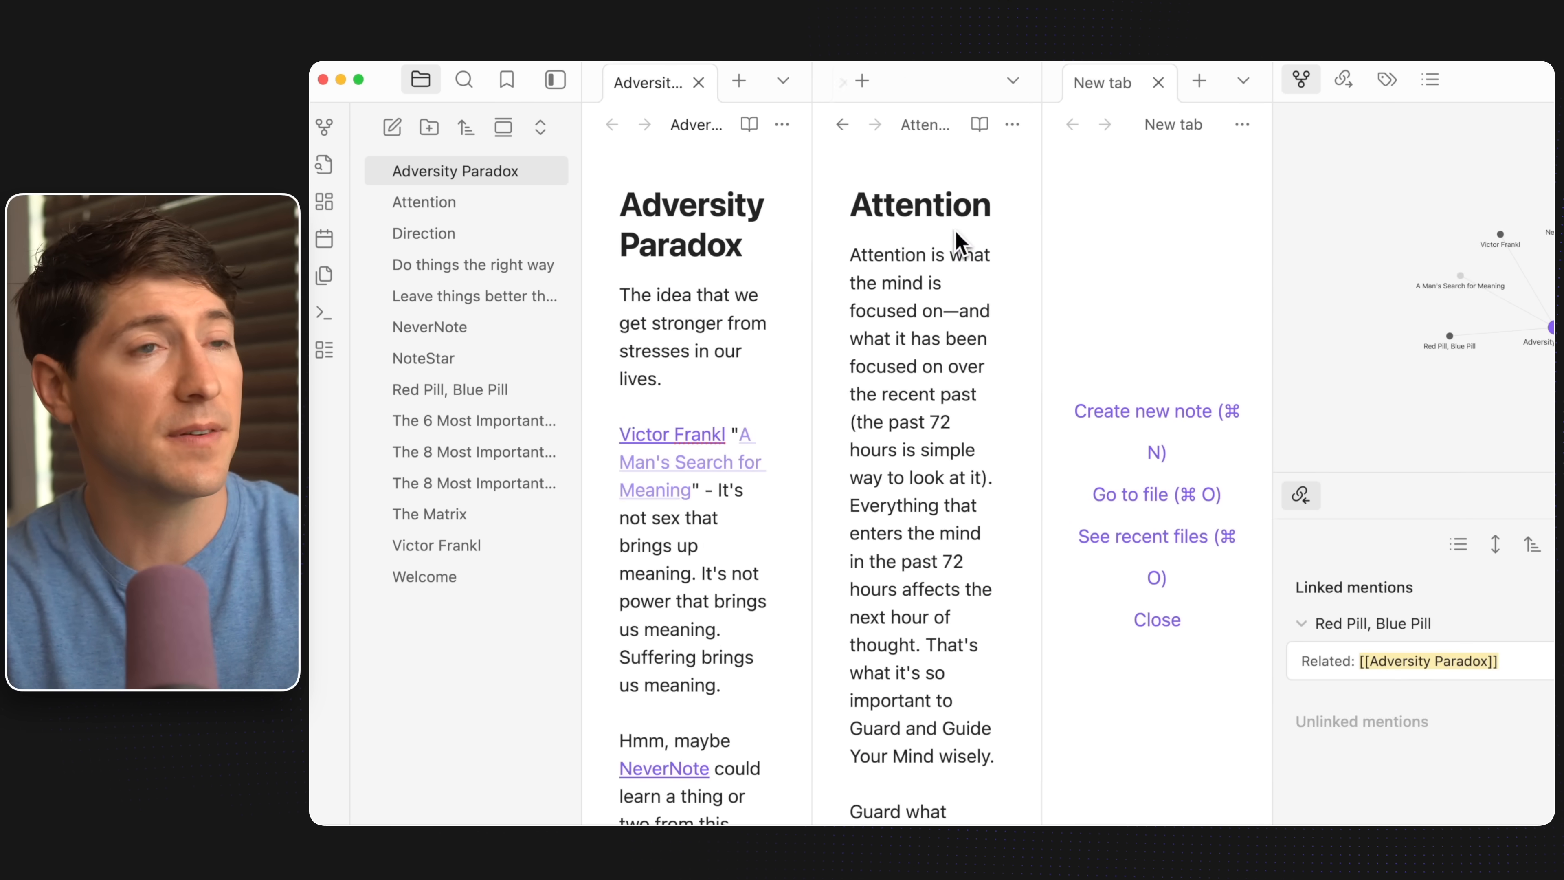
left_click(473, 264)
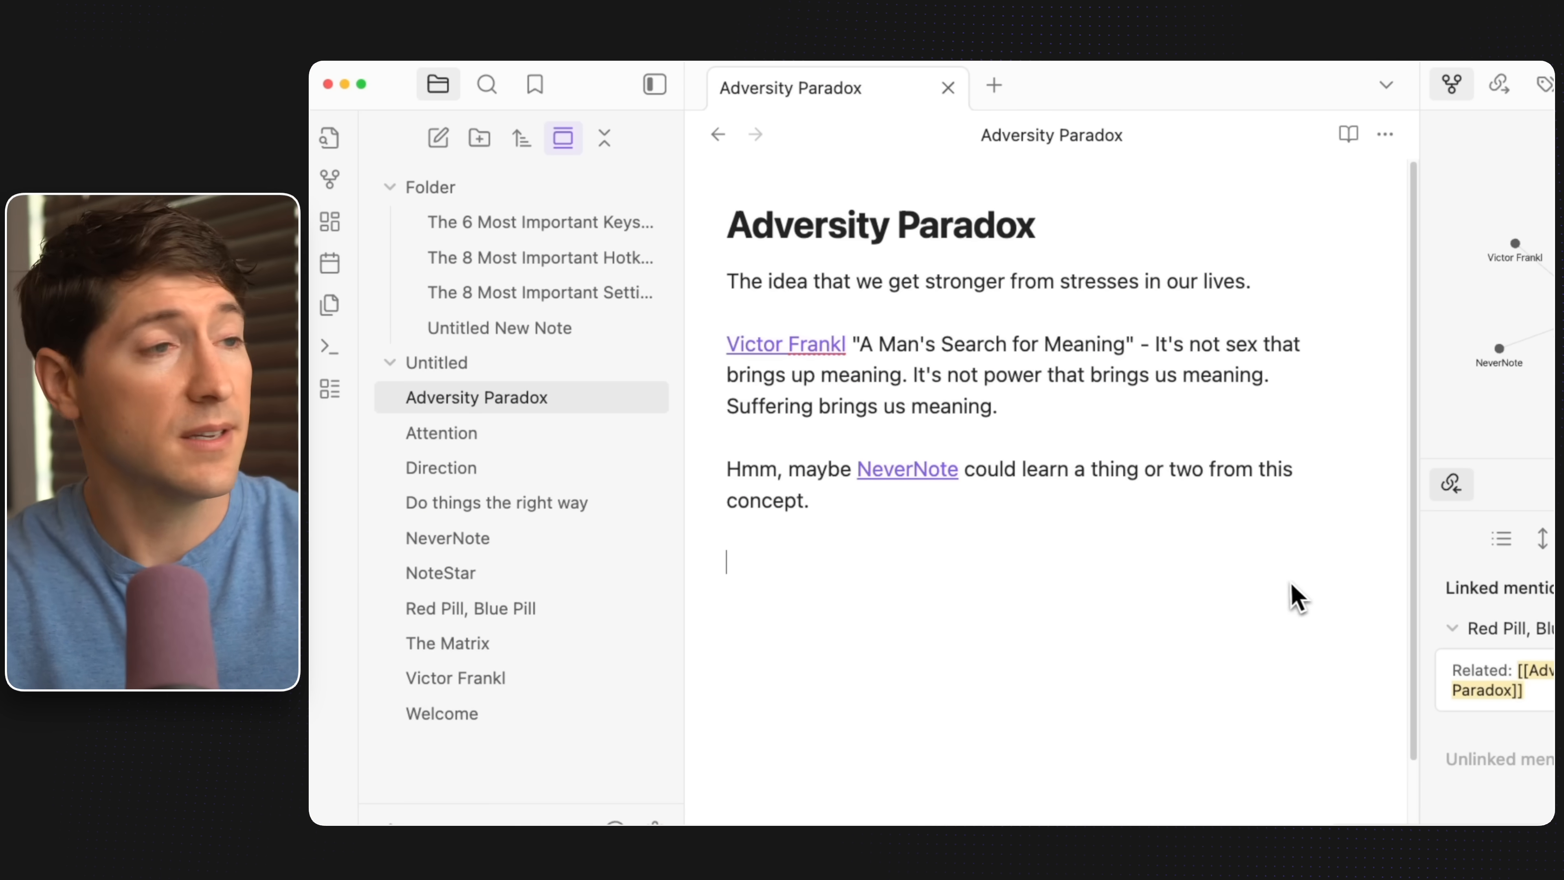
mouse_move(1112, 422)
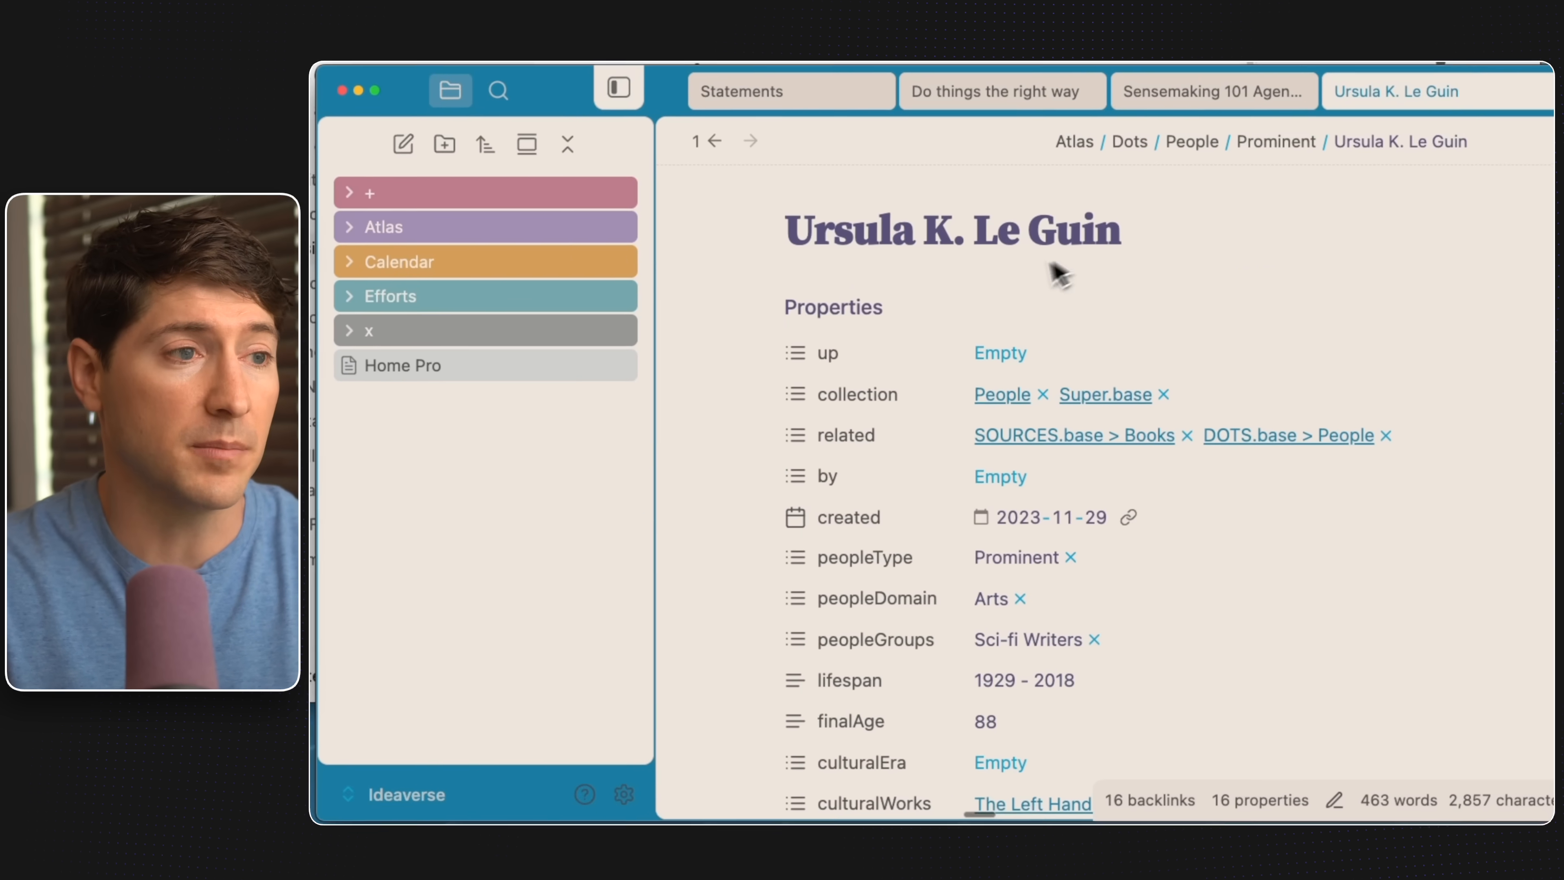
- Scroll through the Ursula K. Le Guin note's properties, portrait and quote
scroll("down", 3)
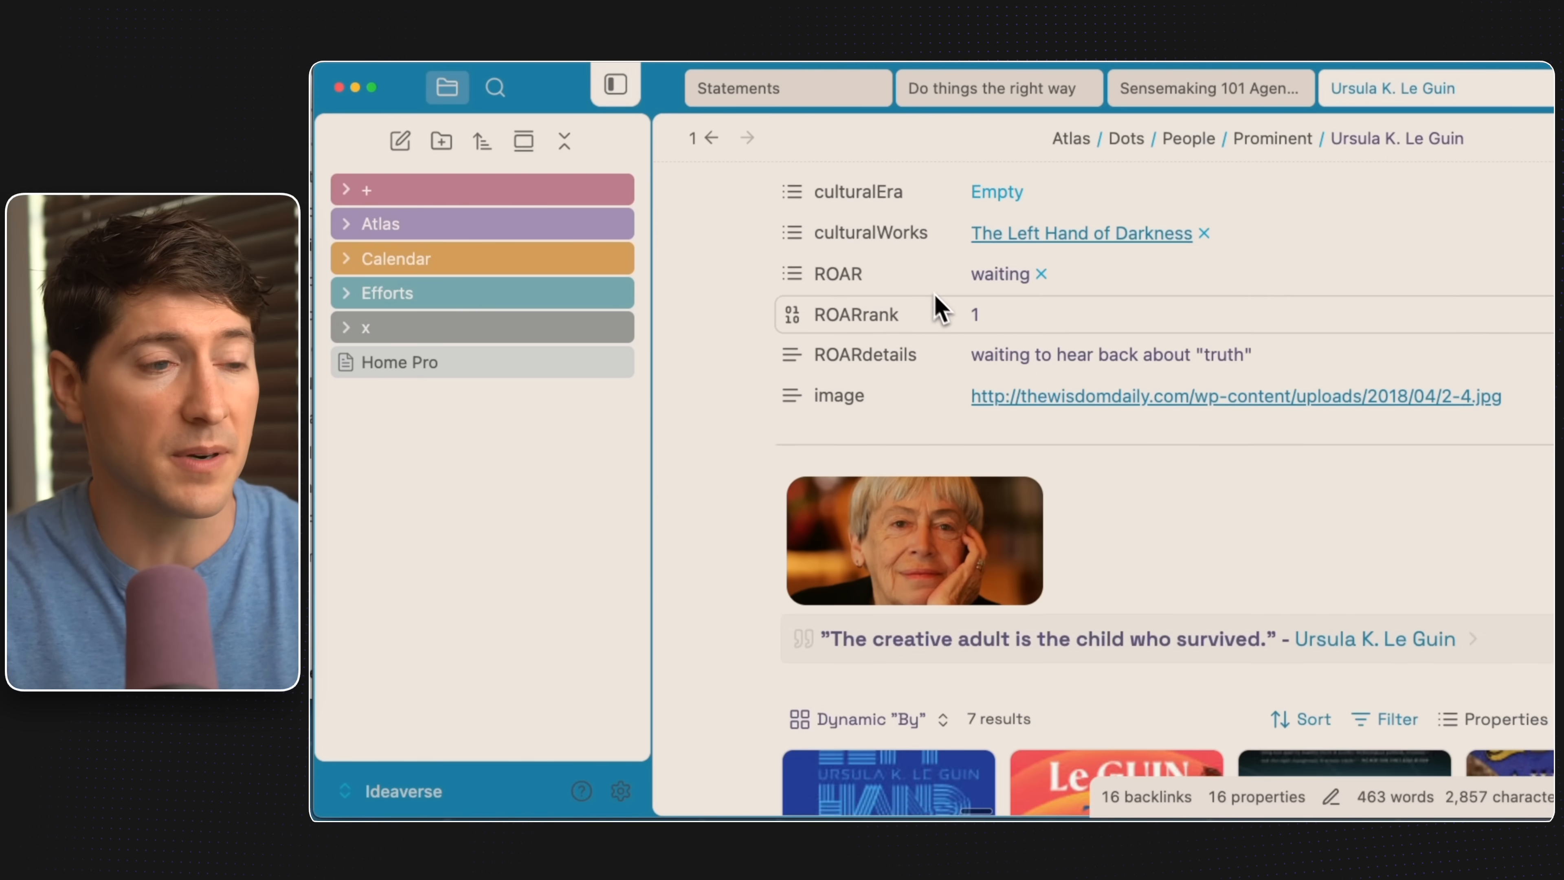
scroll("down", 3)
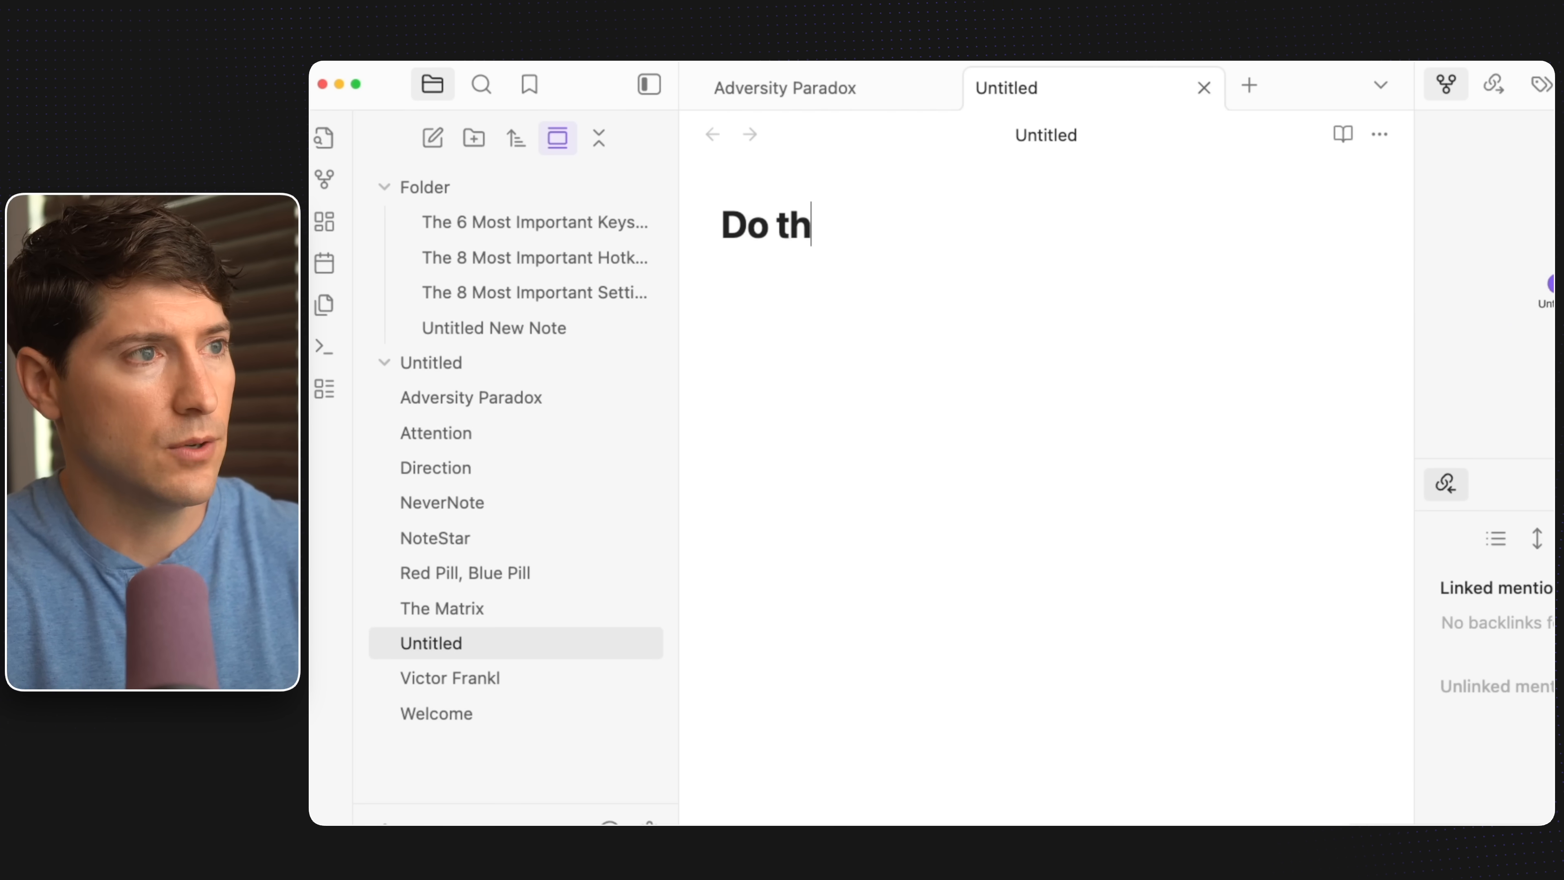
- Title the new note 'Do things the right way'
type("ings the right")
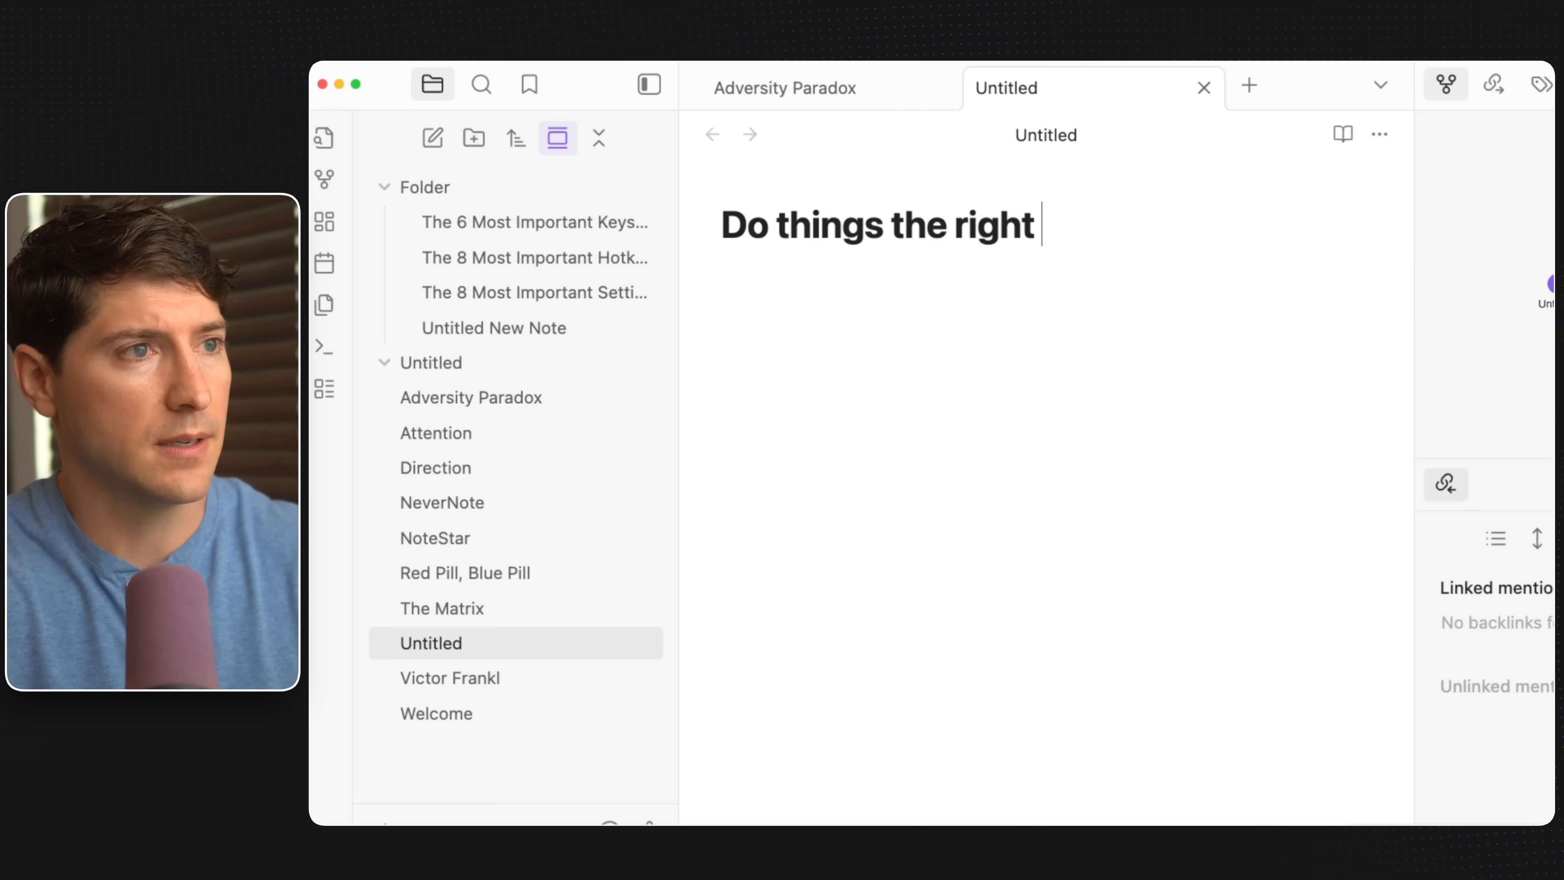
type("way")
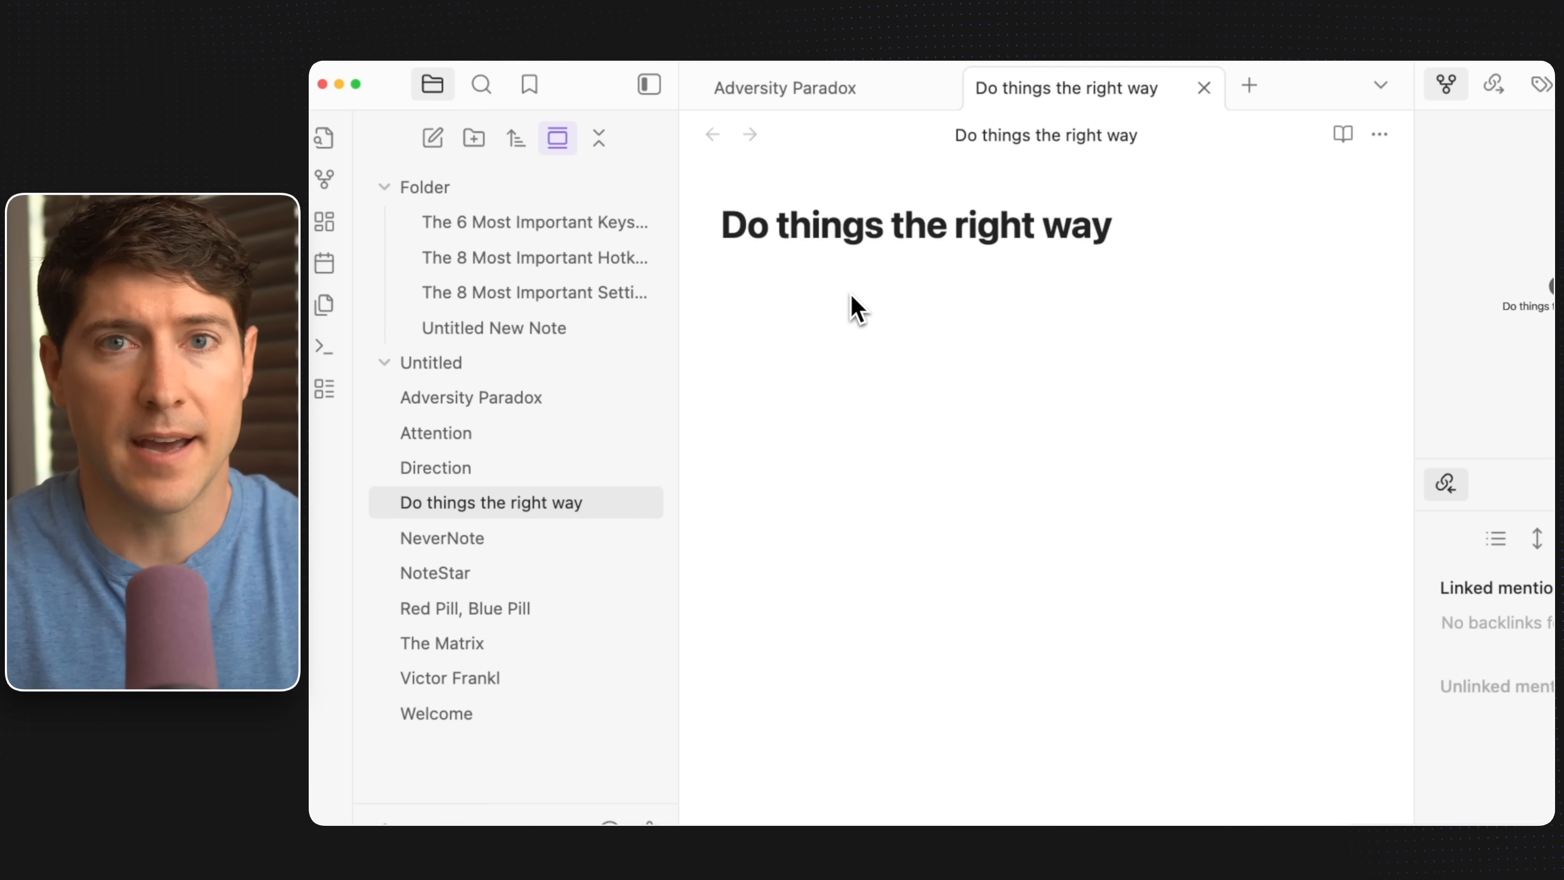
mouse_move(938, 309)
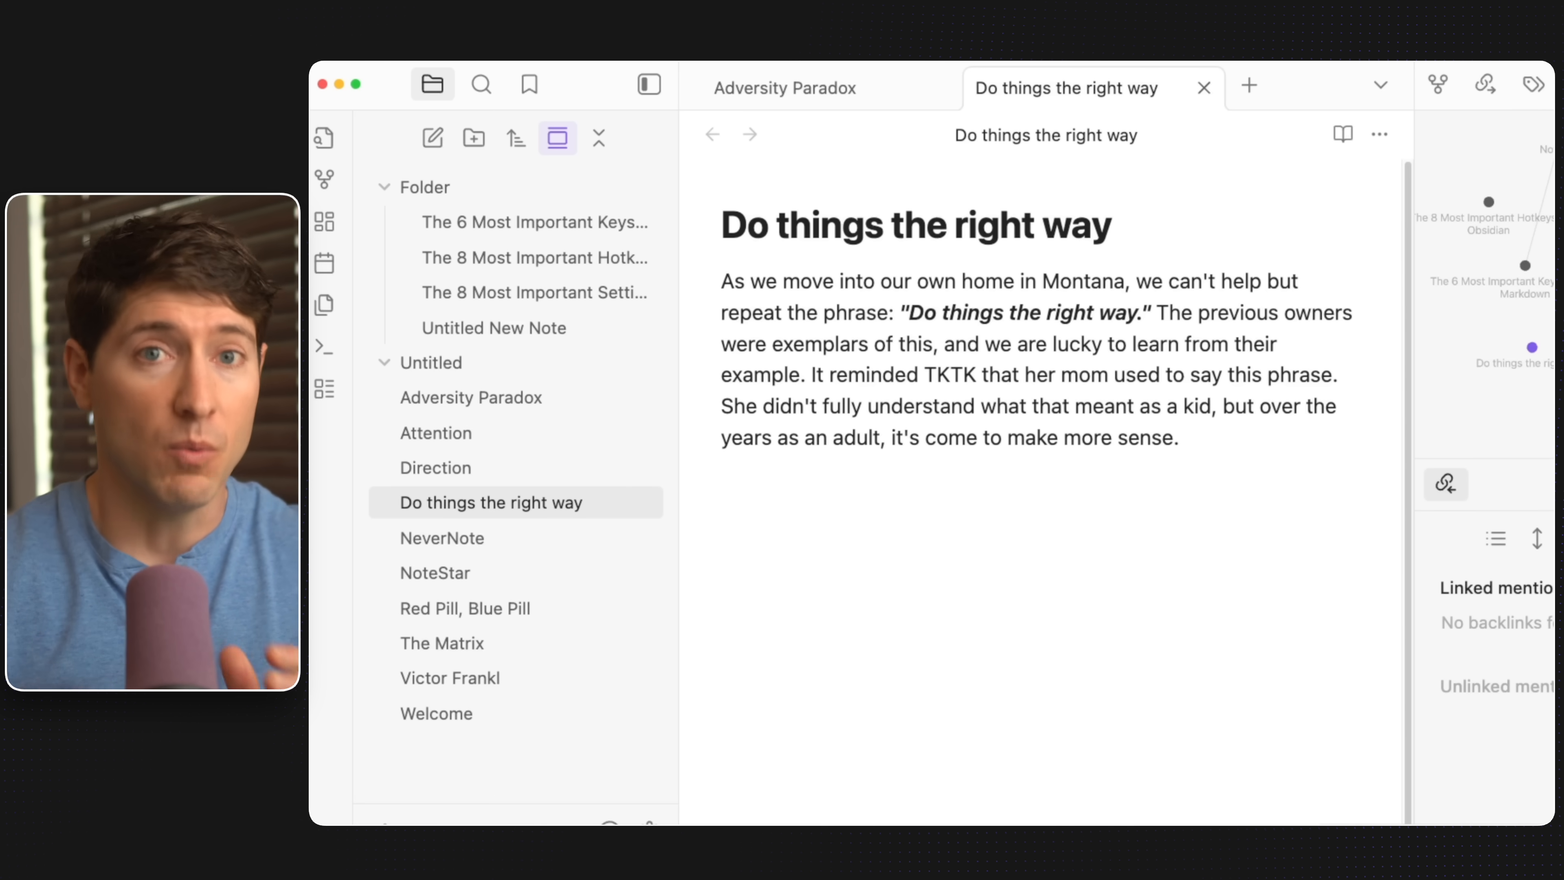
mouse_move(1018, 419)
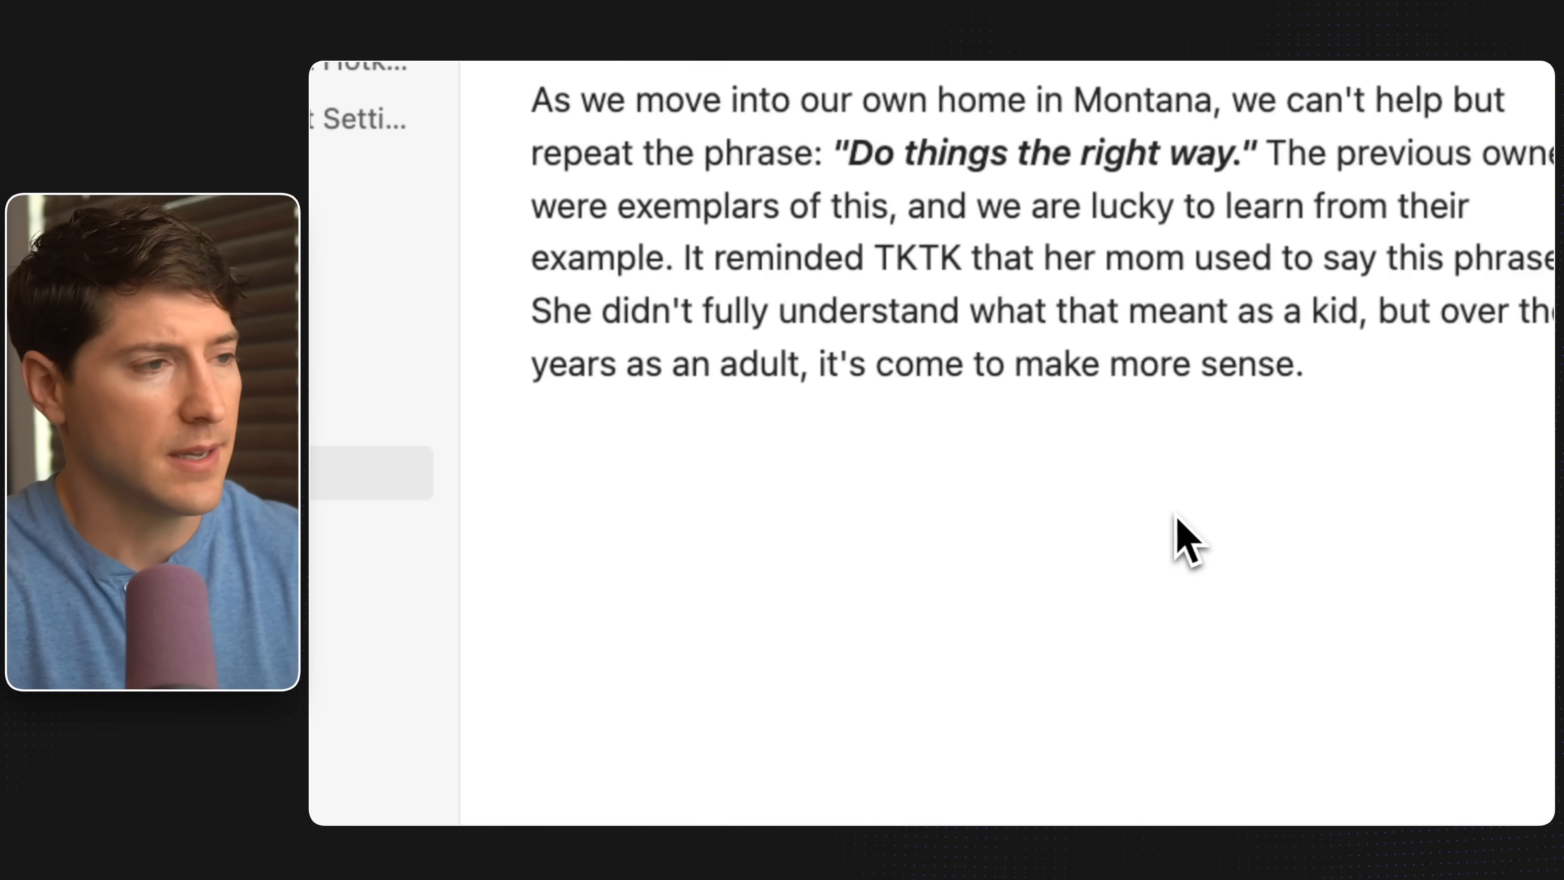
- Write 'The reminds me of [[Leave things better than you found them]]' as a wikilink
type("The reminds")
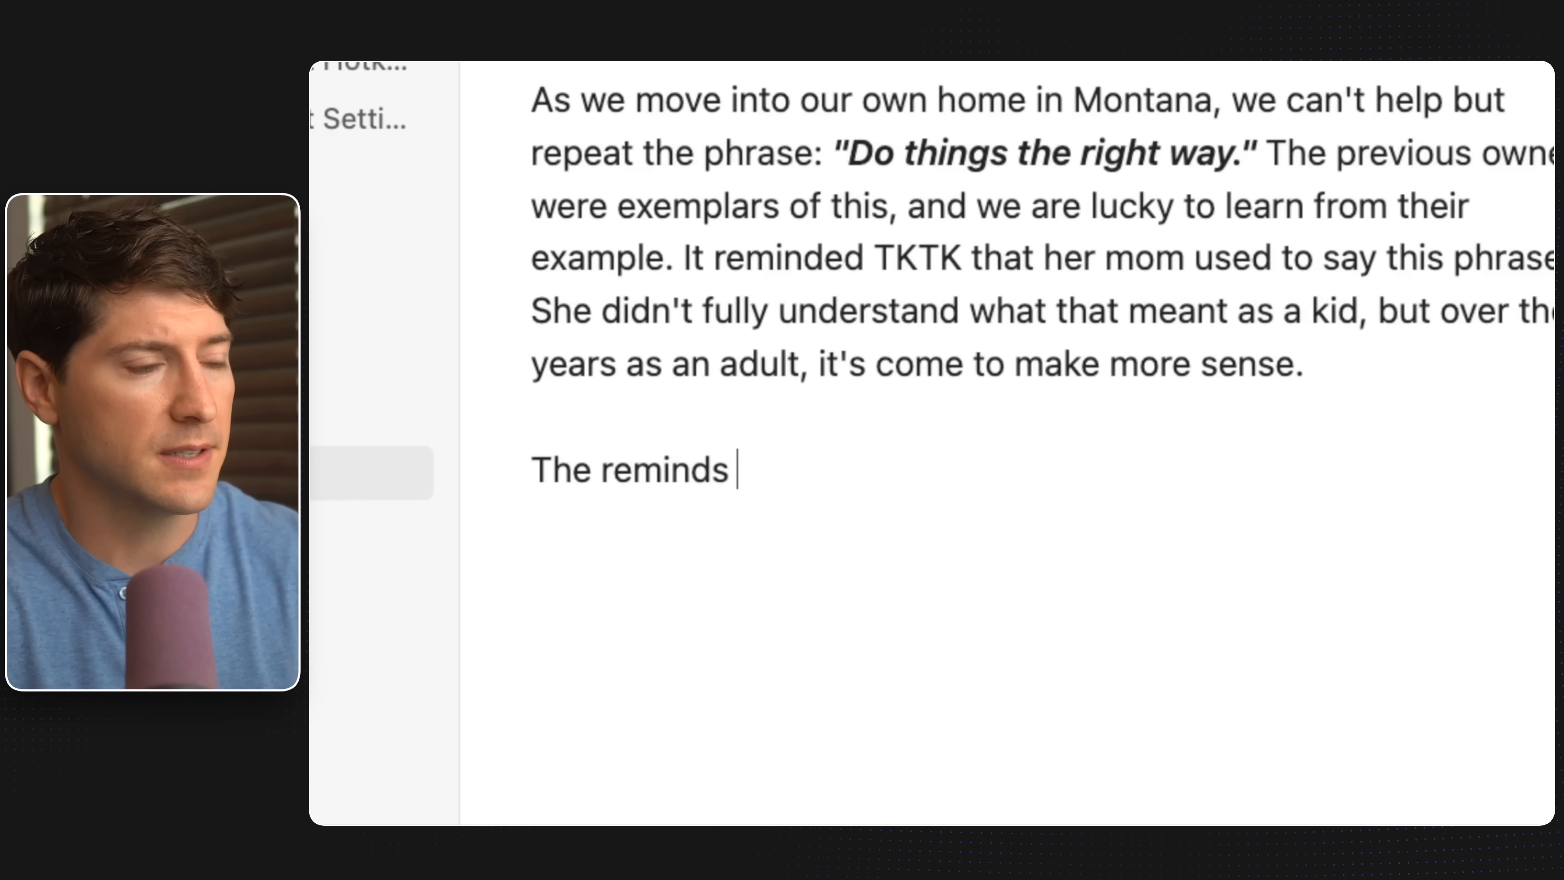
type("me of [[")
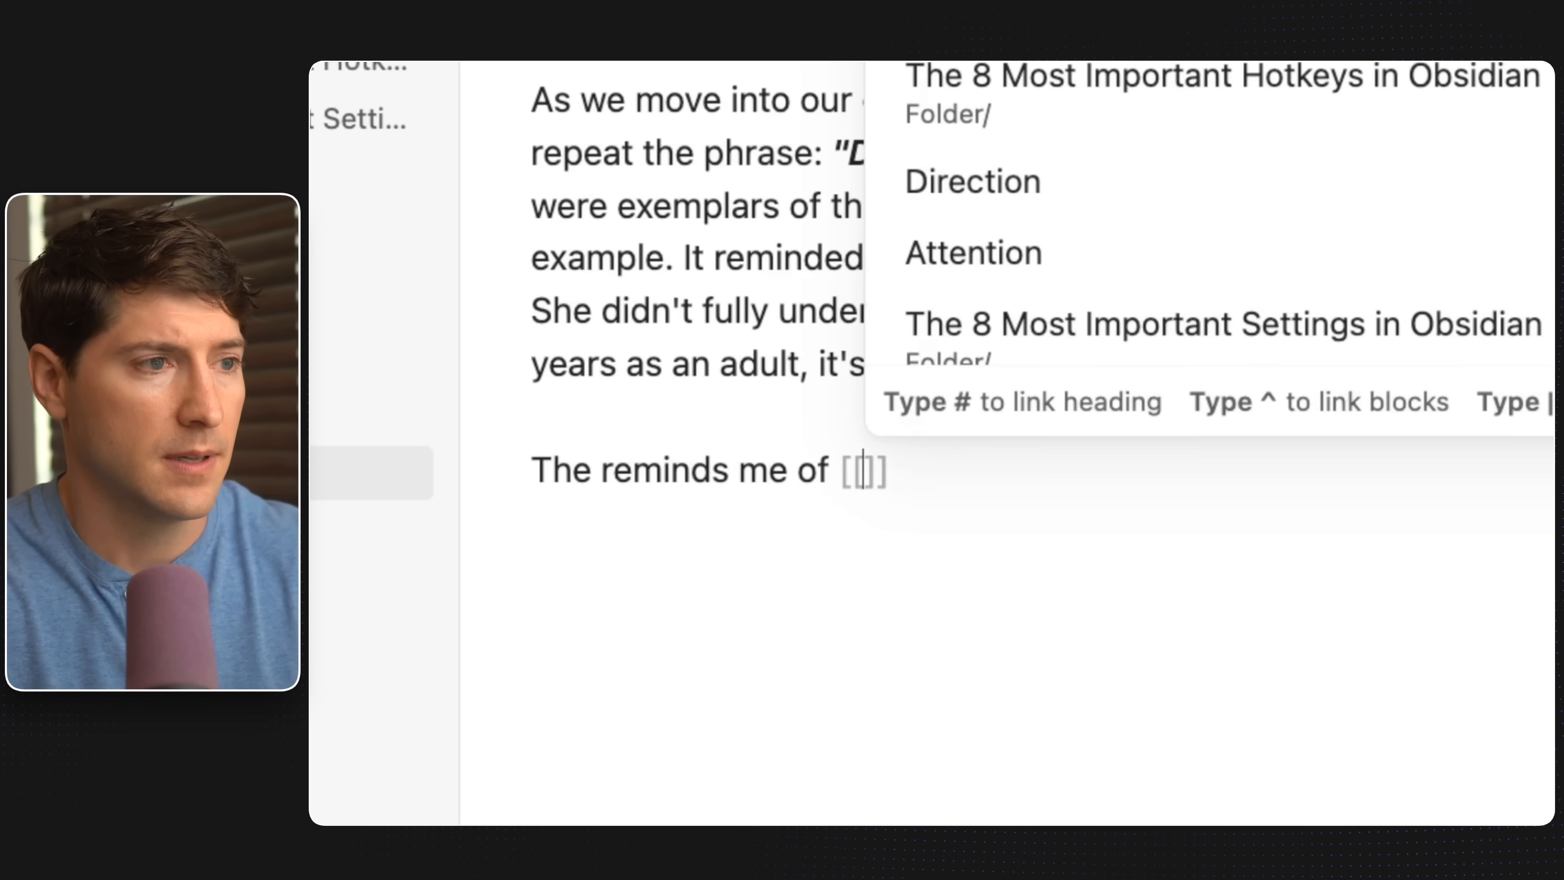
type("Leave things")
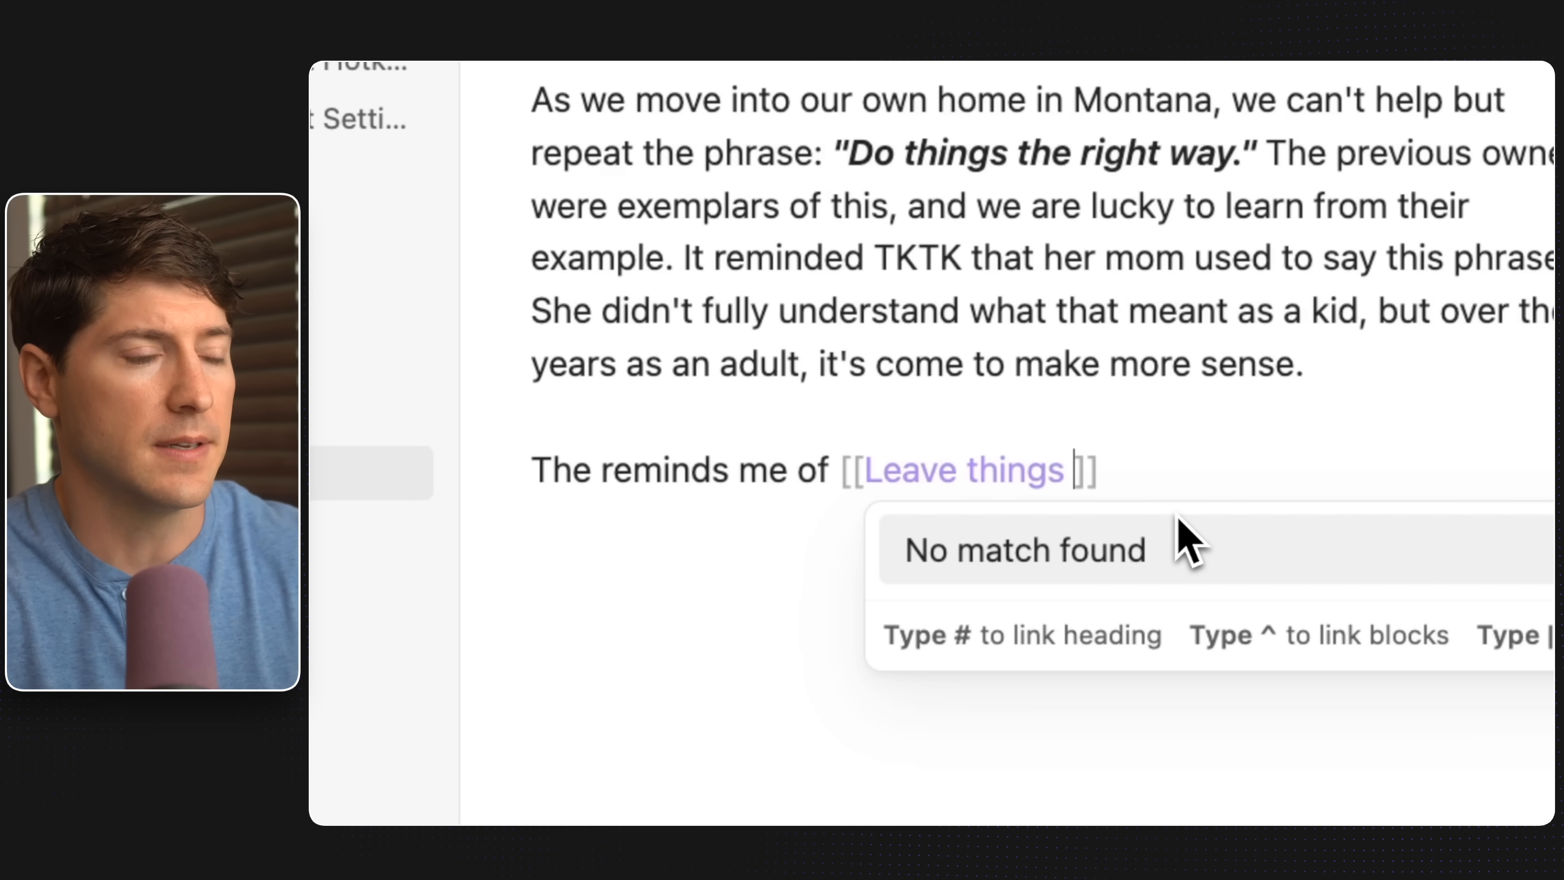
type("better than you found them.")
type("These are")
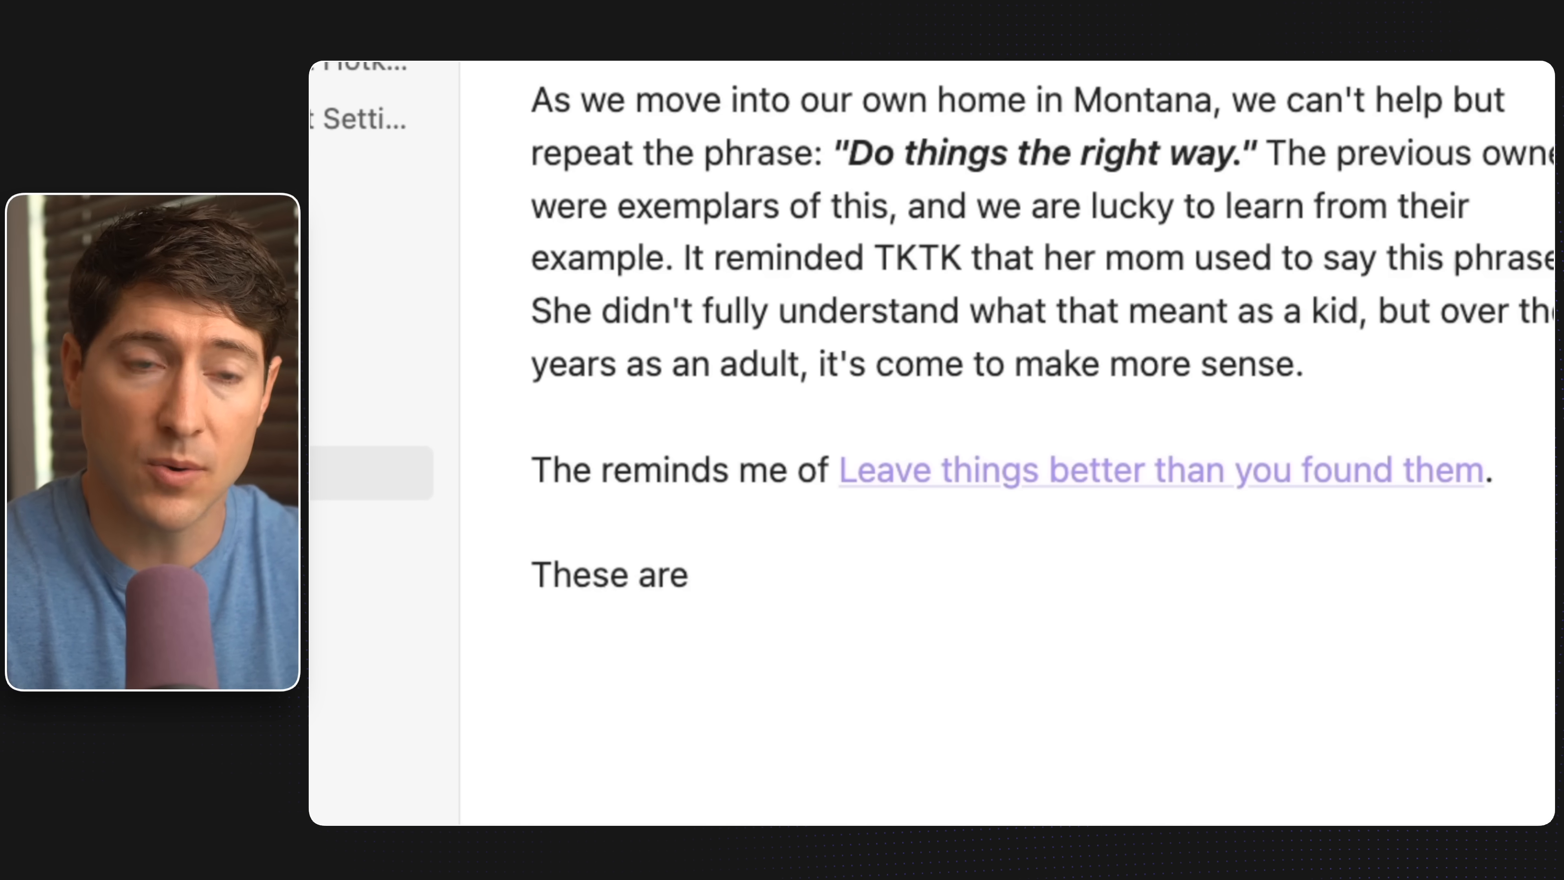
- Add a second wikilink to 'family phrases to live by'
type("[[")
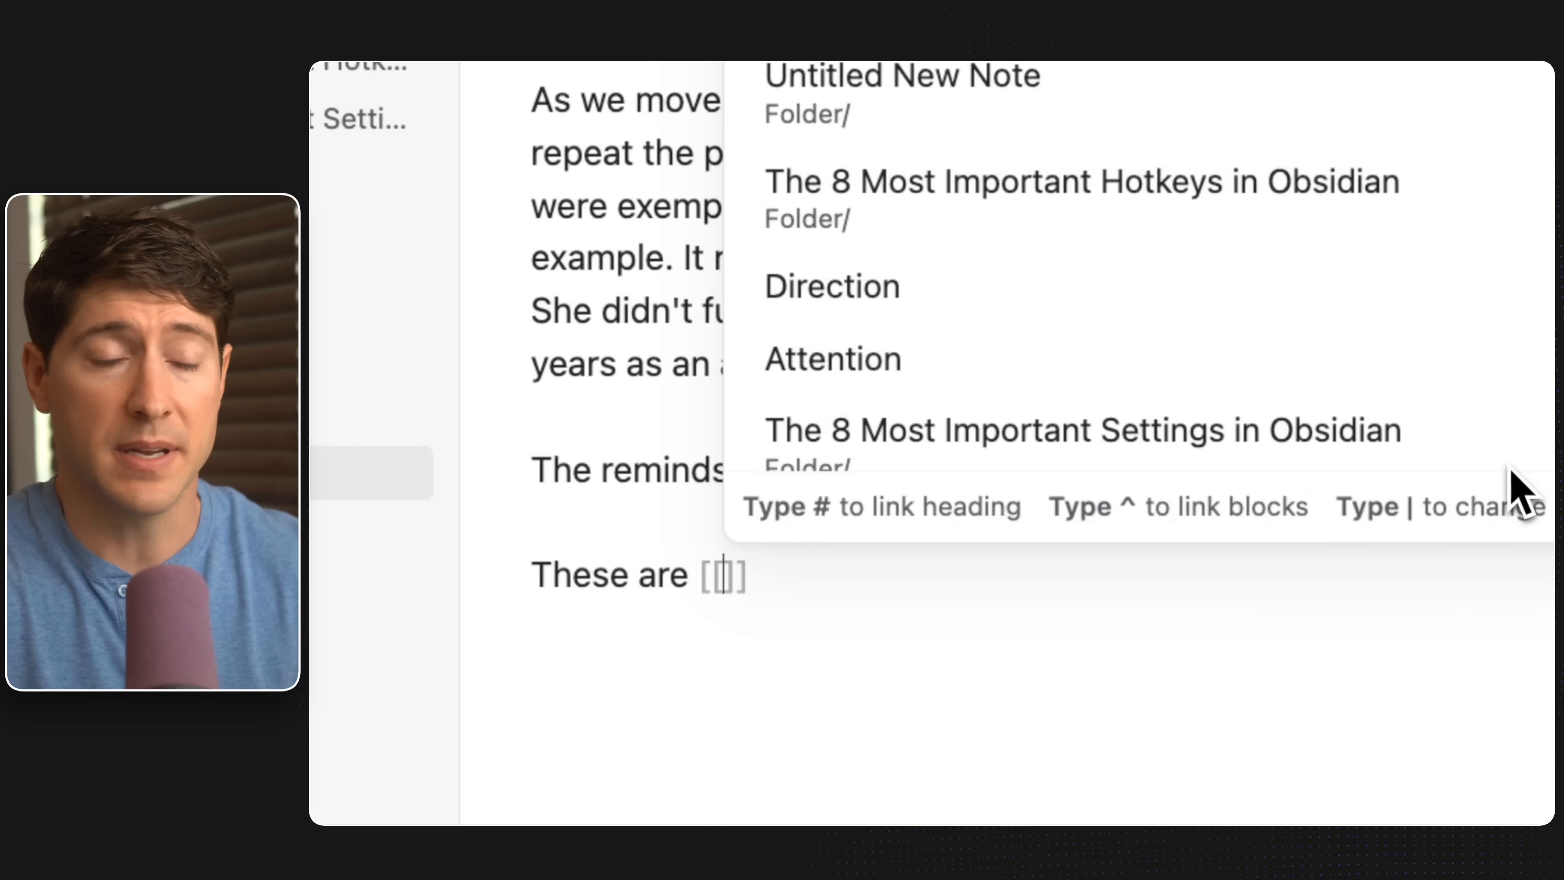
type("family")
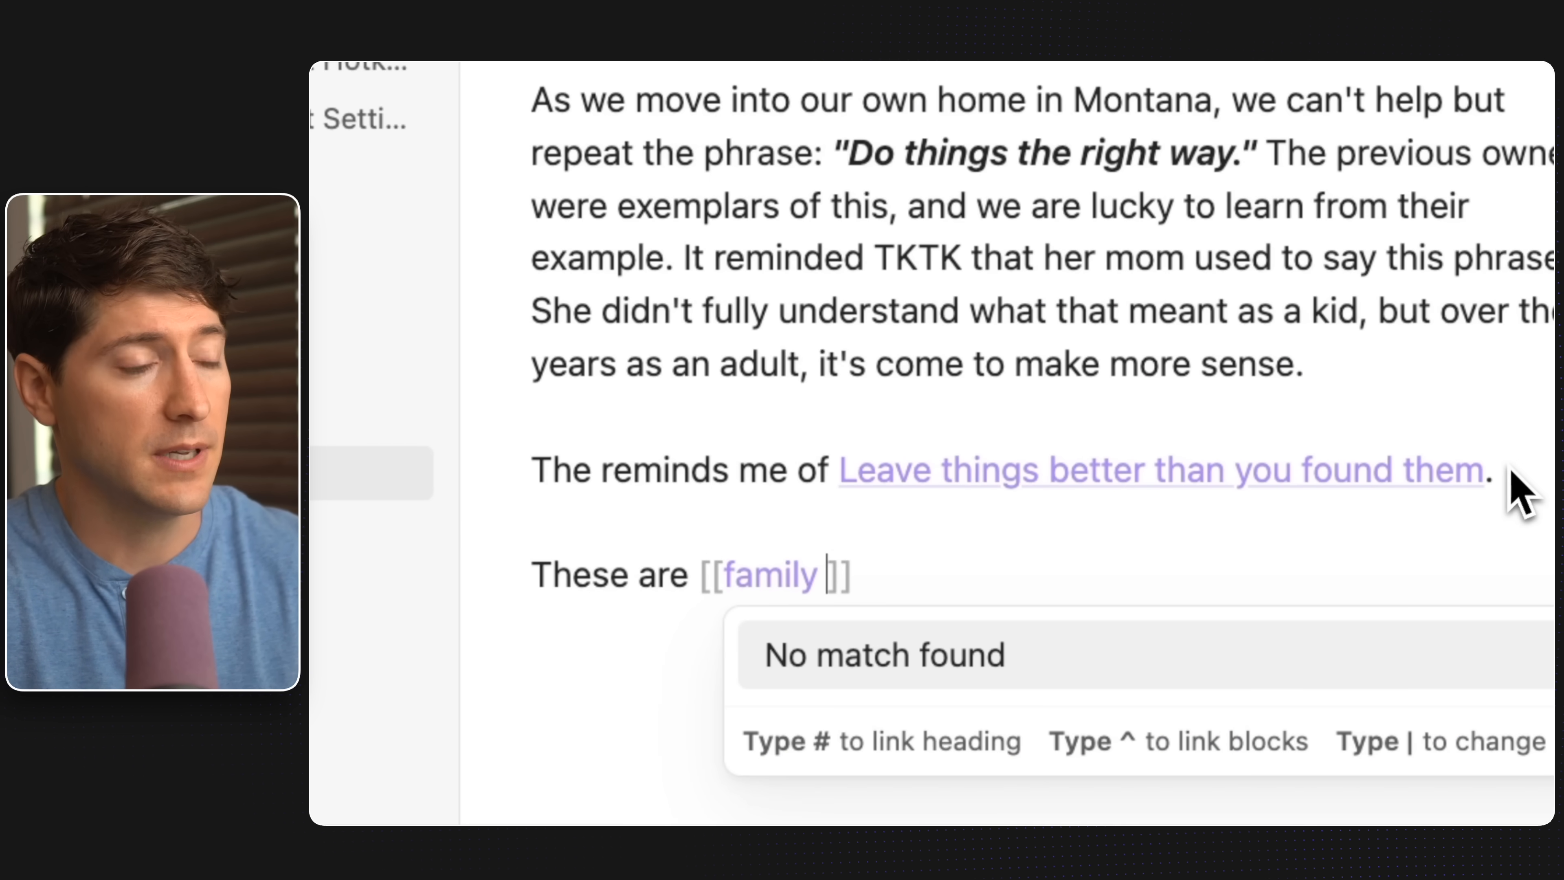
type("phrases to")
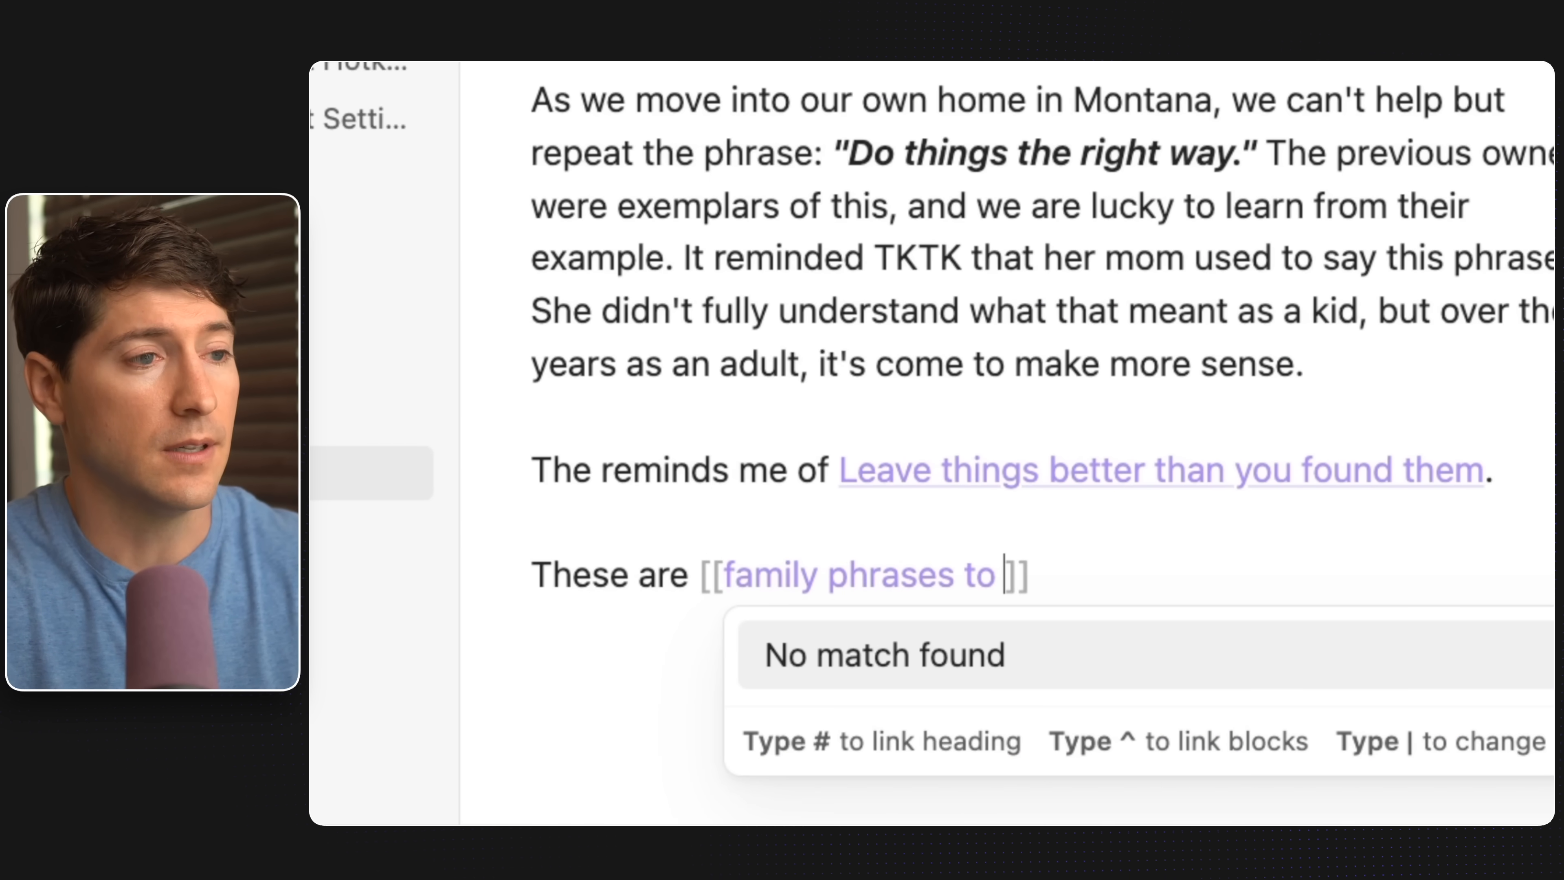
type("live by")
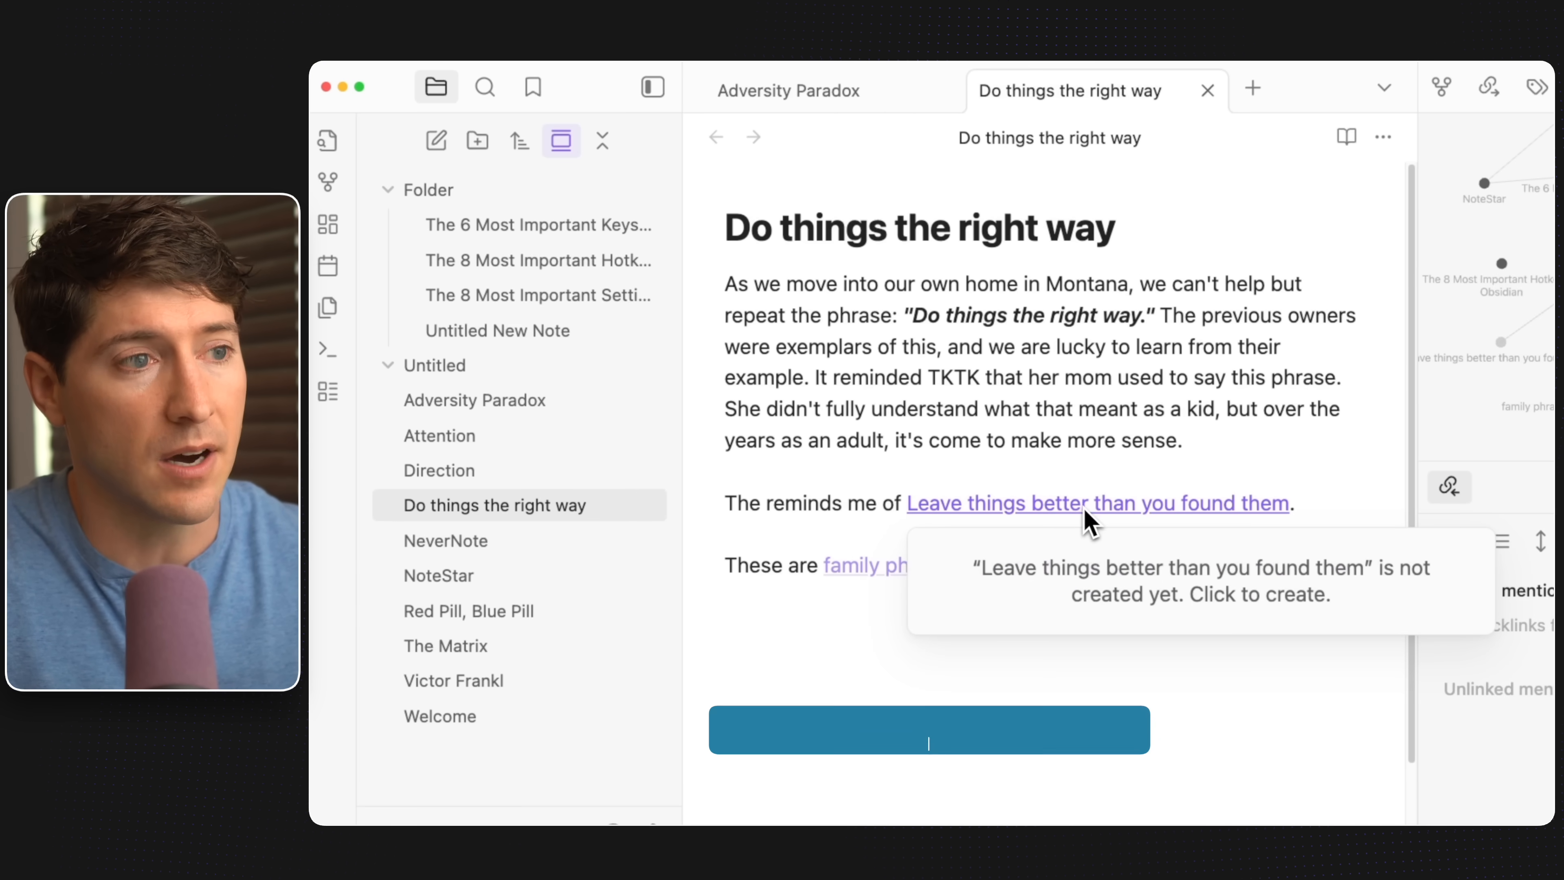
- Create and open the note 'Leave things better than you found them' from its unresolved link
left_click(1097, 502)
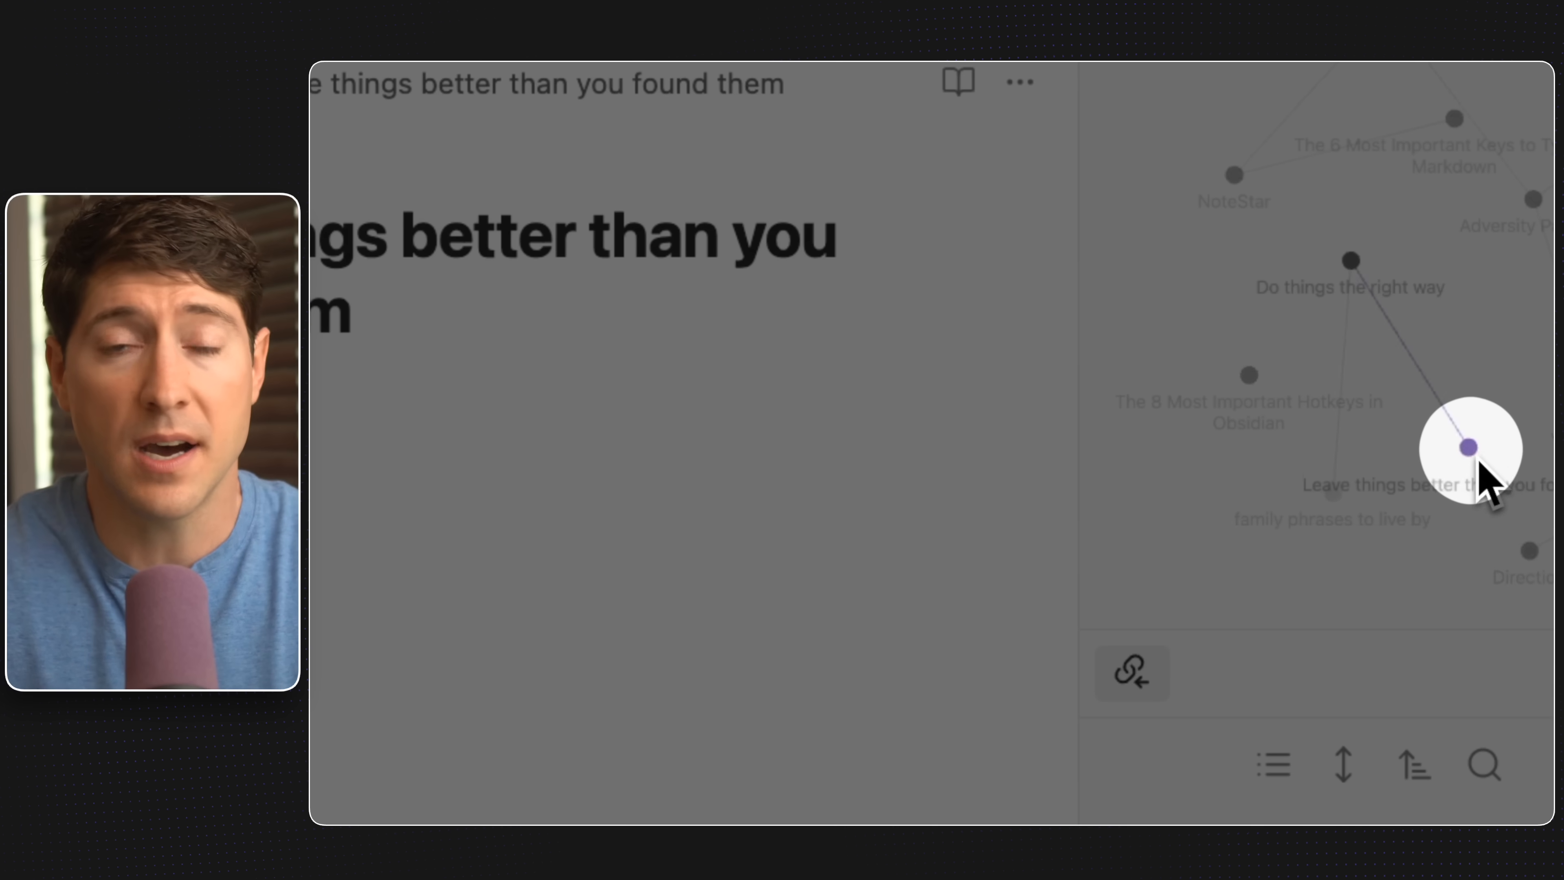
mouse_move(1537, 439)
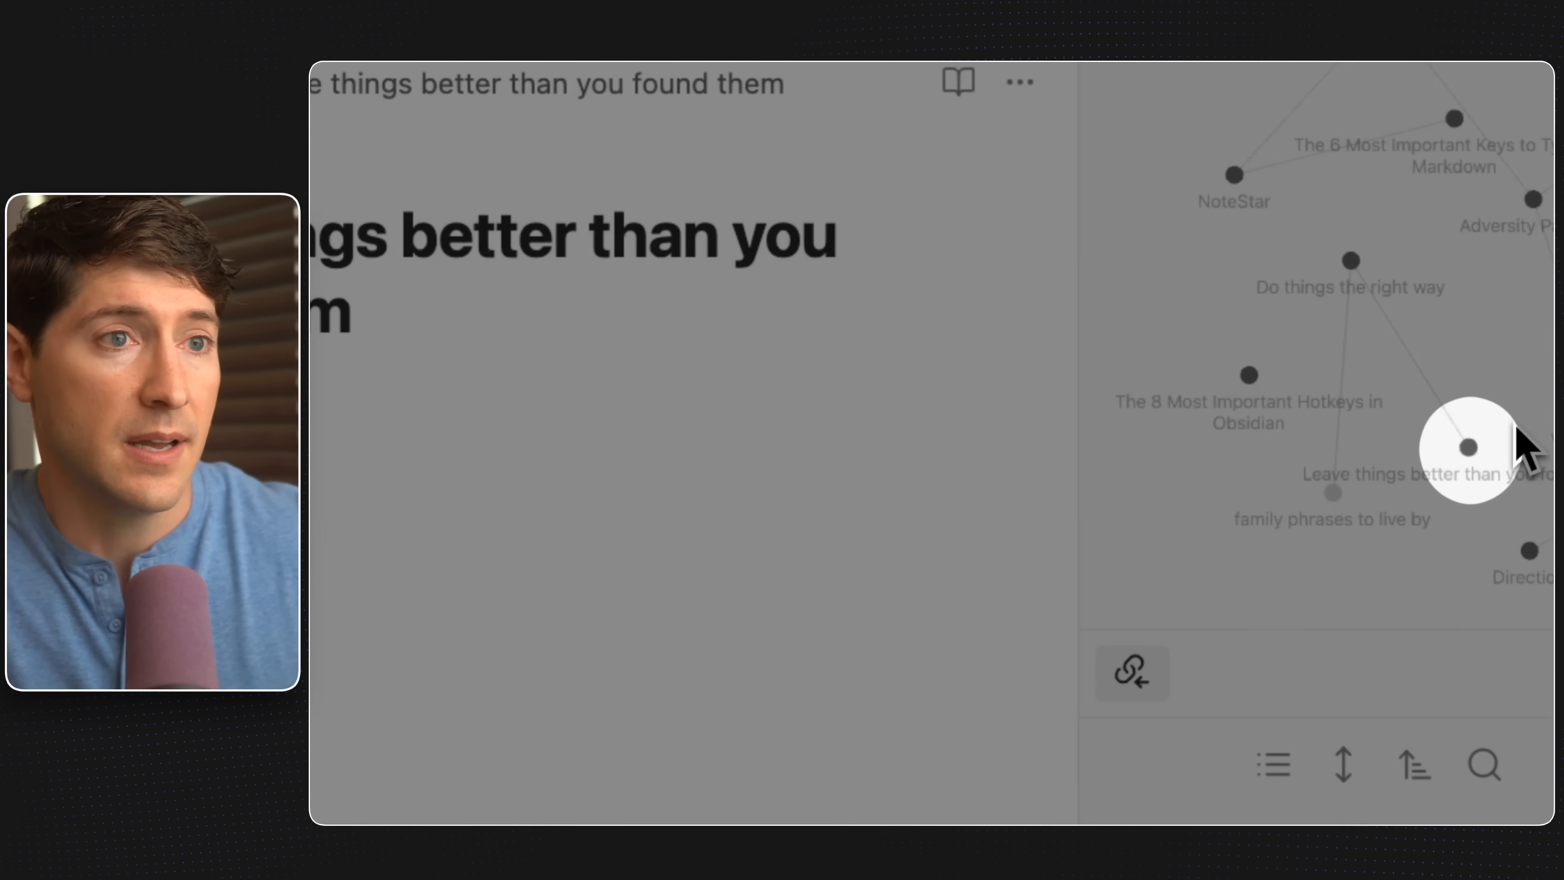
mouse_move(1297, 519)
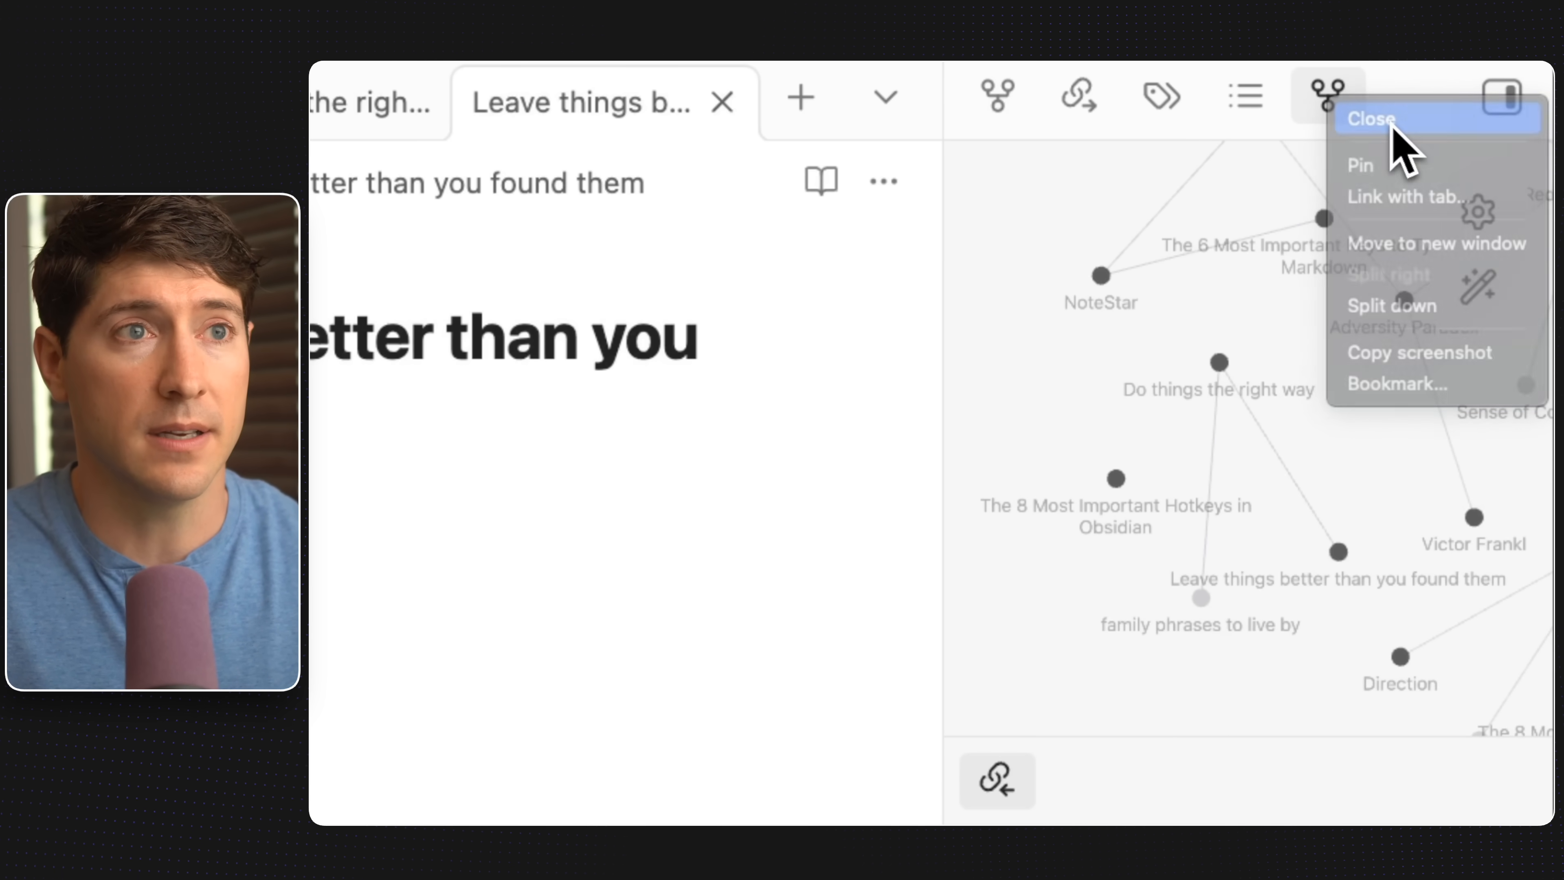
- Close the side graph panel and open the full vault graph view
left_click(1369, 119)
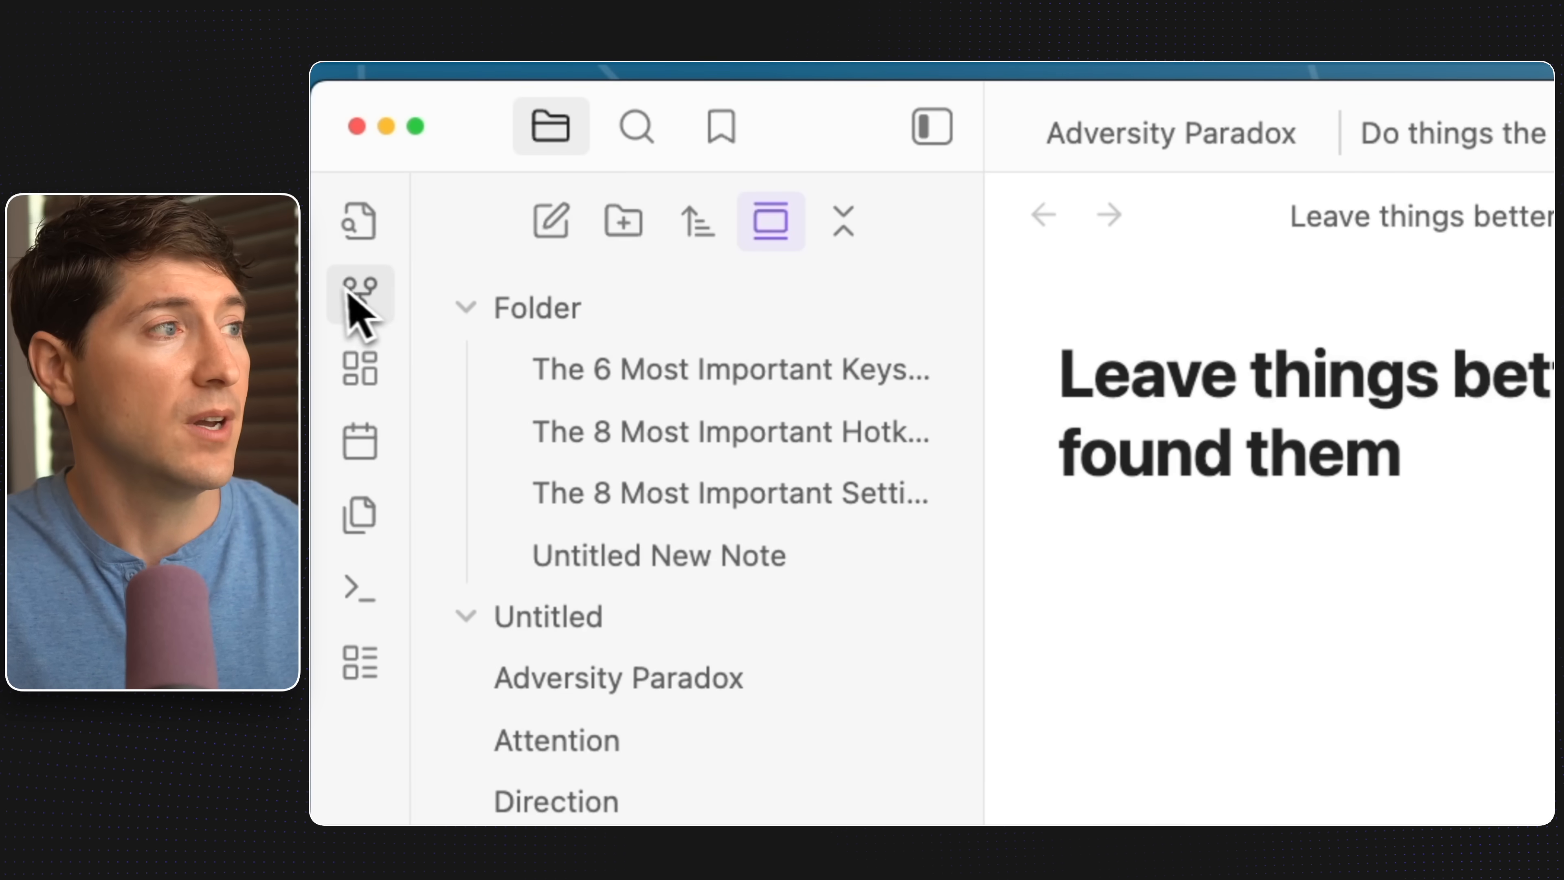
mouse_move(359, 293)
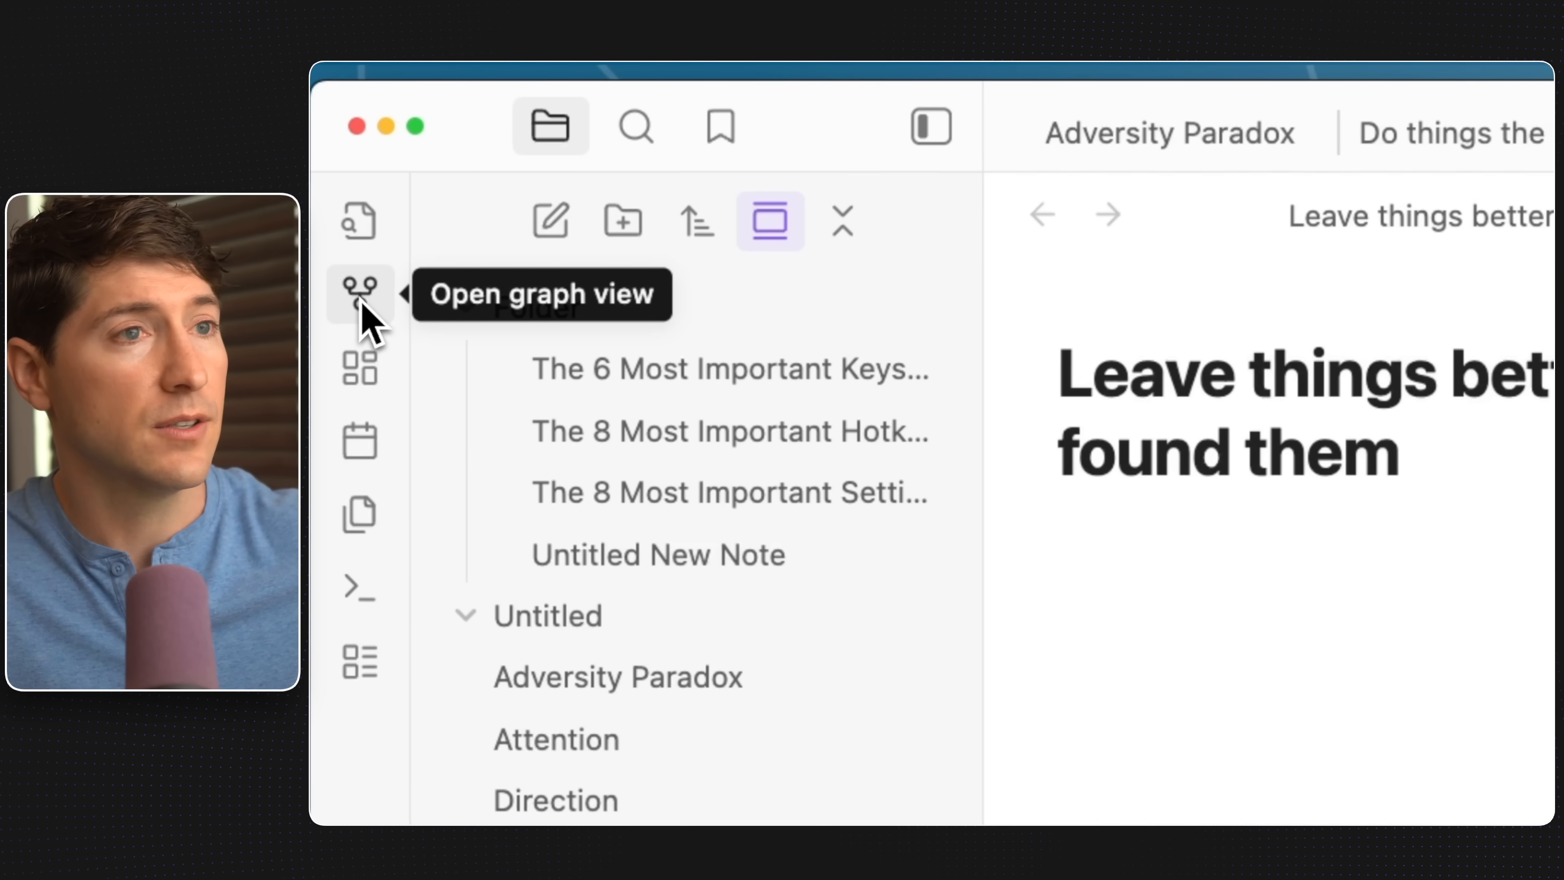
left_click(361, 290)
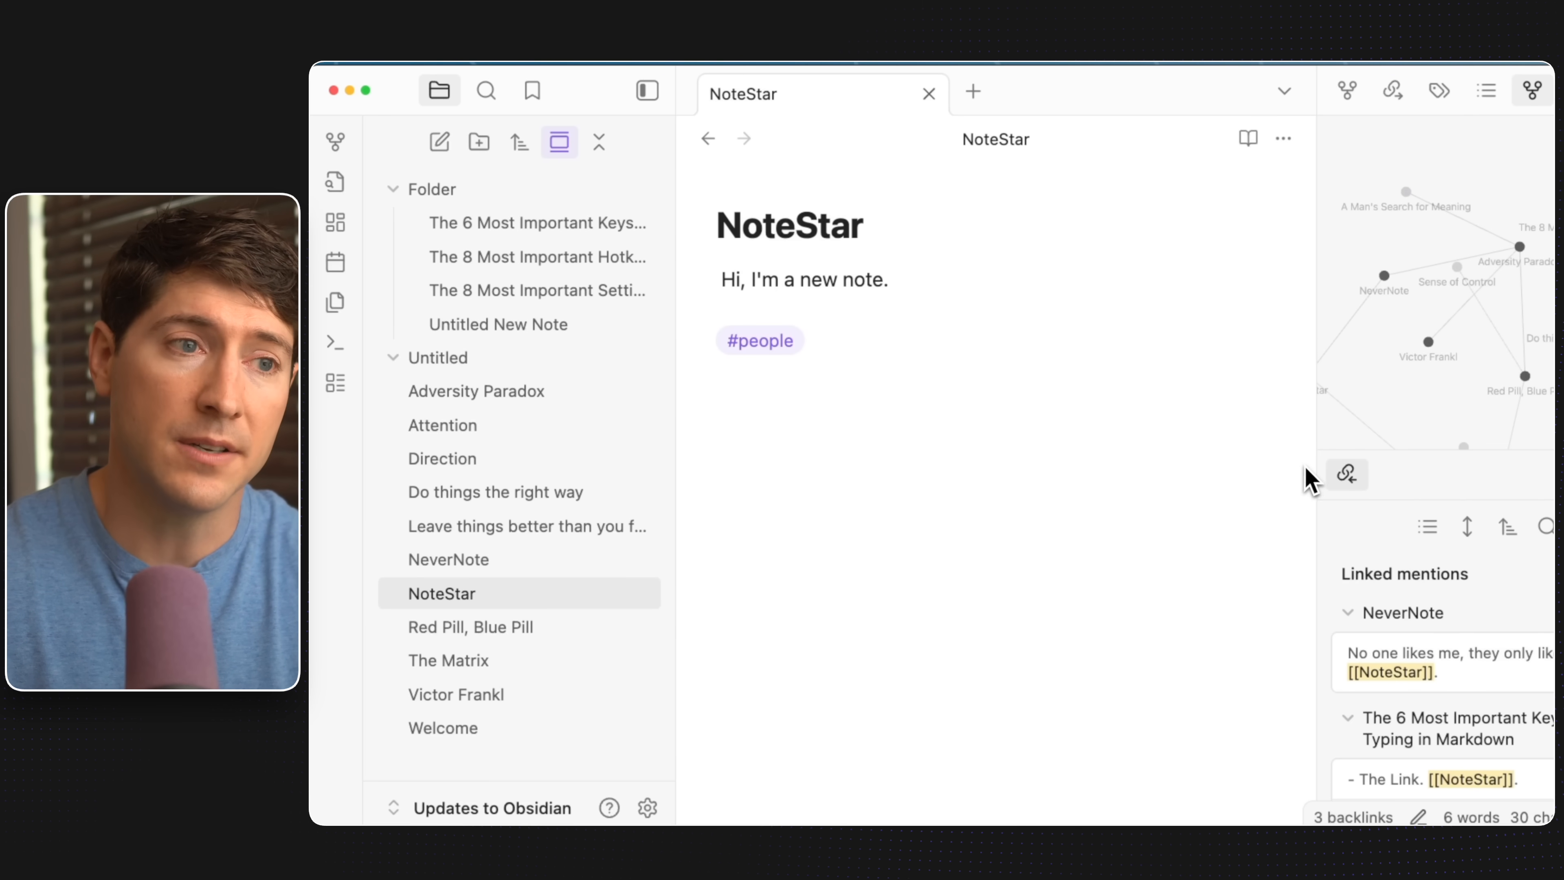
mouse_move(1347, 475)
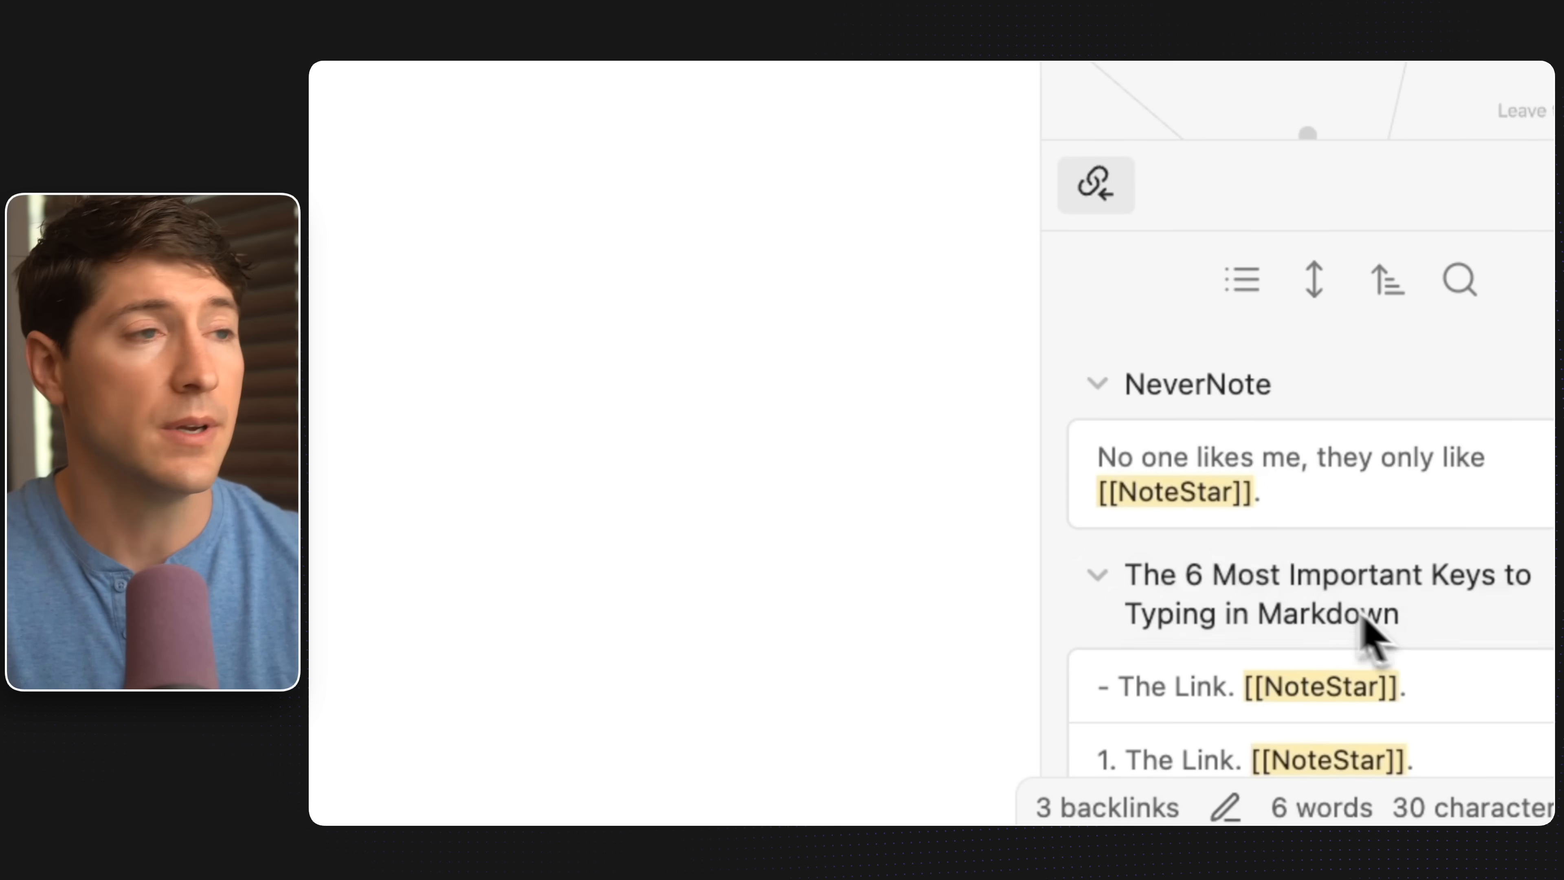
left_click(836, 753)
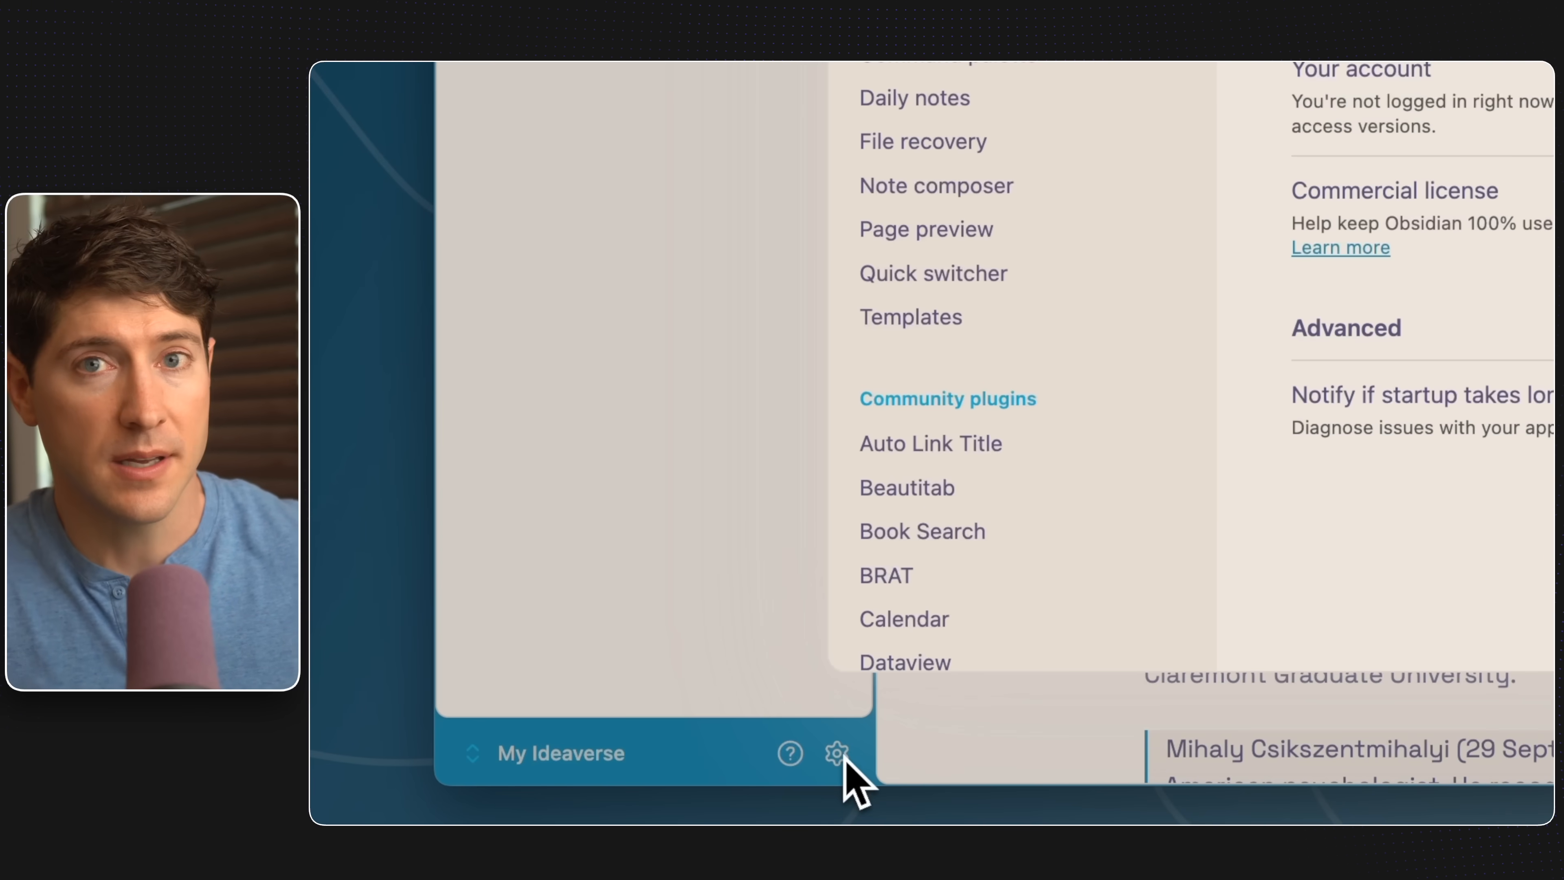
- In Settings > Files and links, review the default location for new attachments
left_click(835, 753)
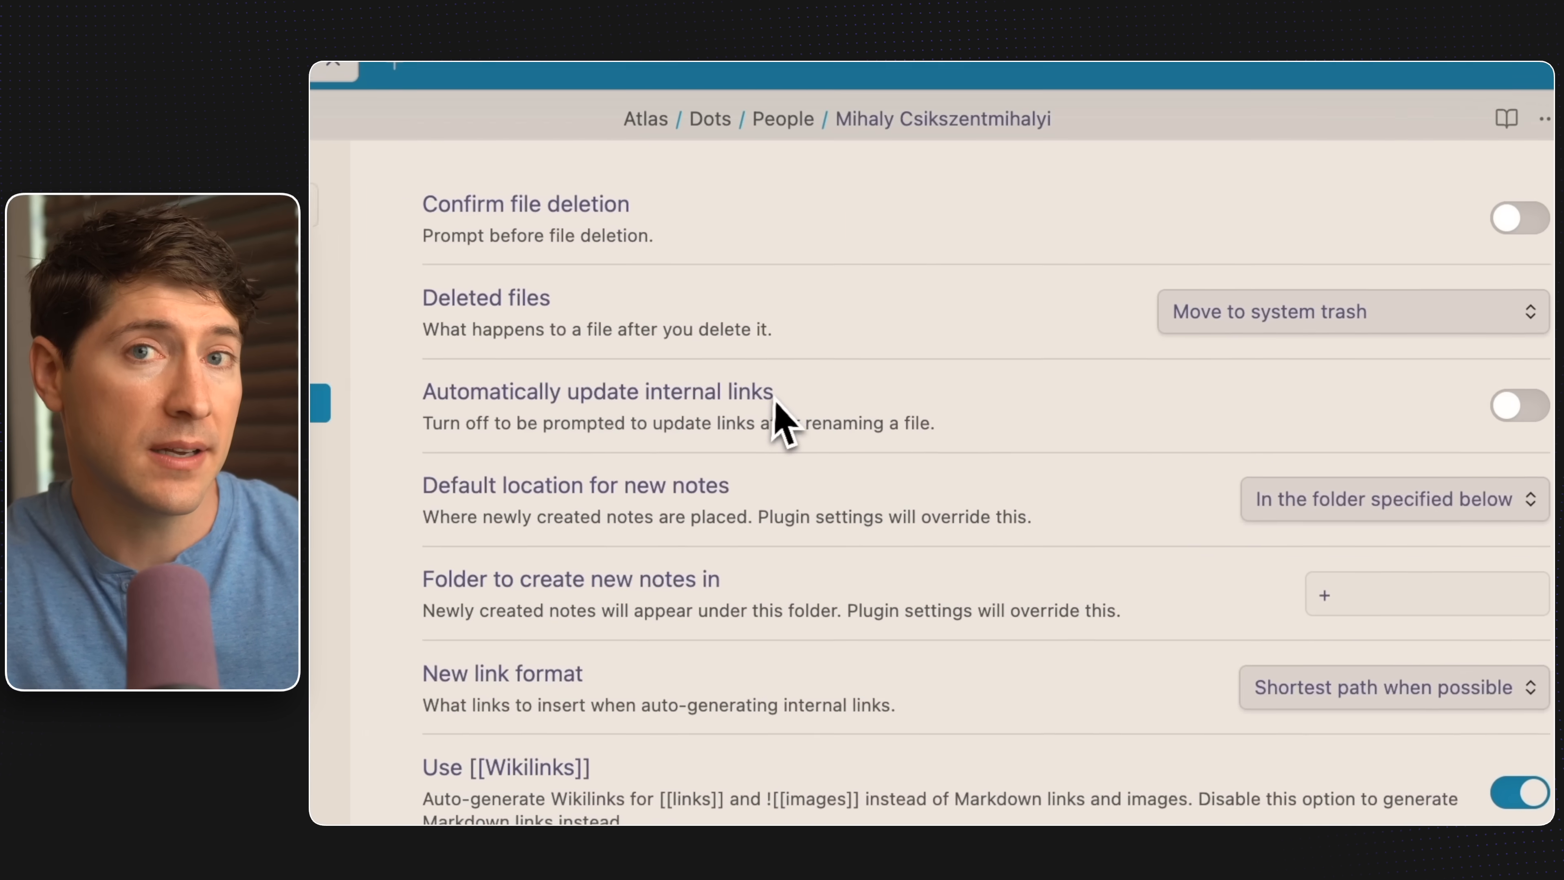
left_click(1516, 409)
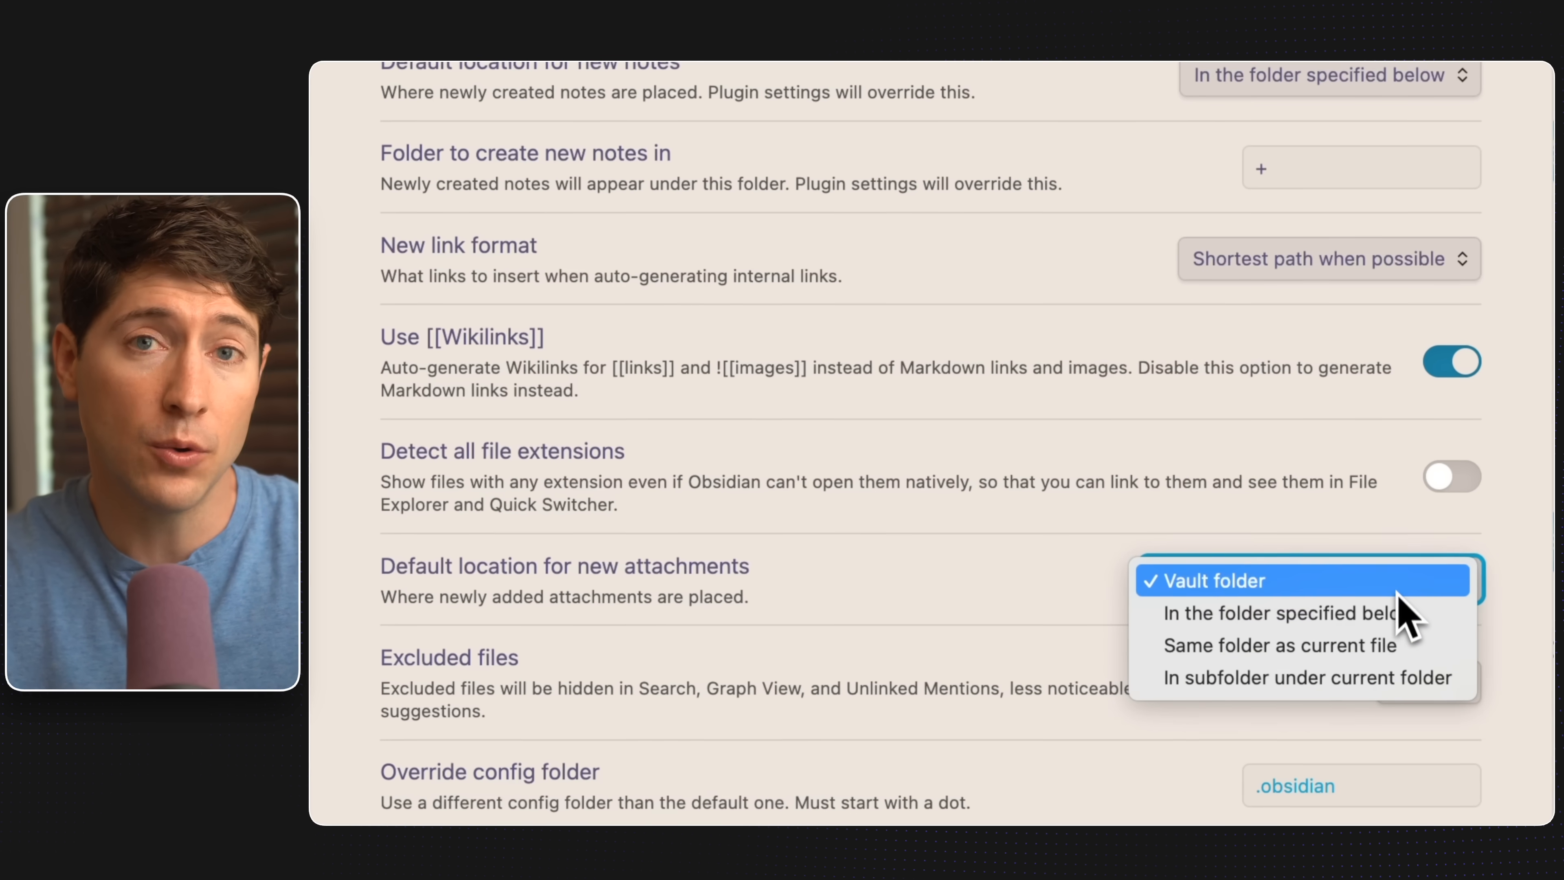
left_click(1279, 613)
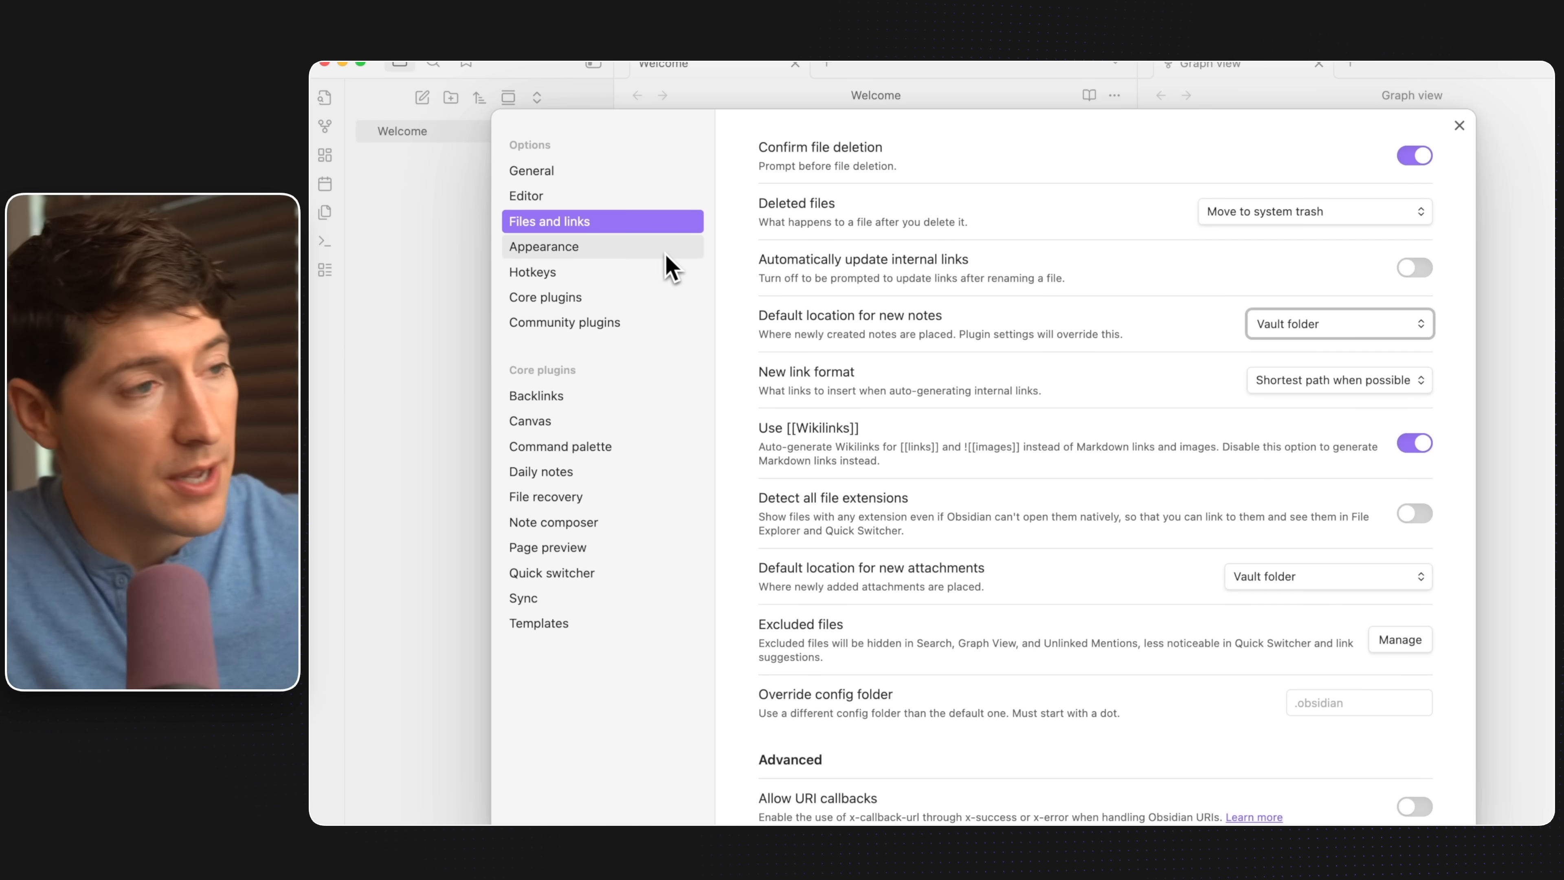
- Install and apply the AnuPpuccin community theme from Appearance > Manage, then return to the Welcome note
left_click(544, 246)
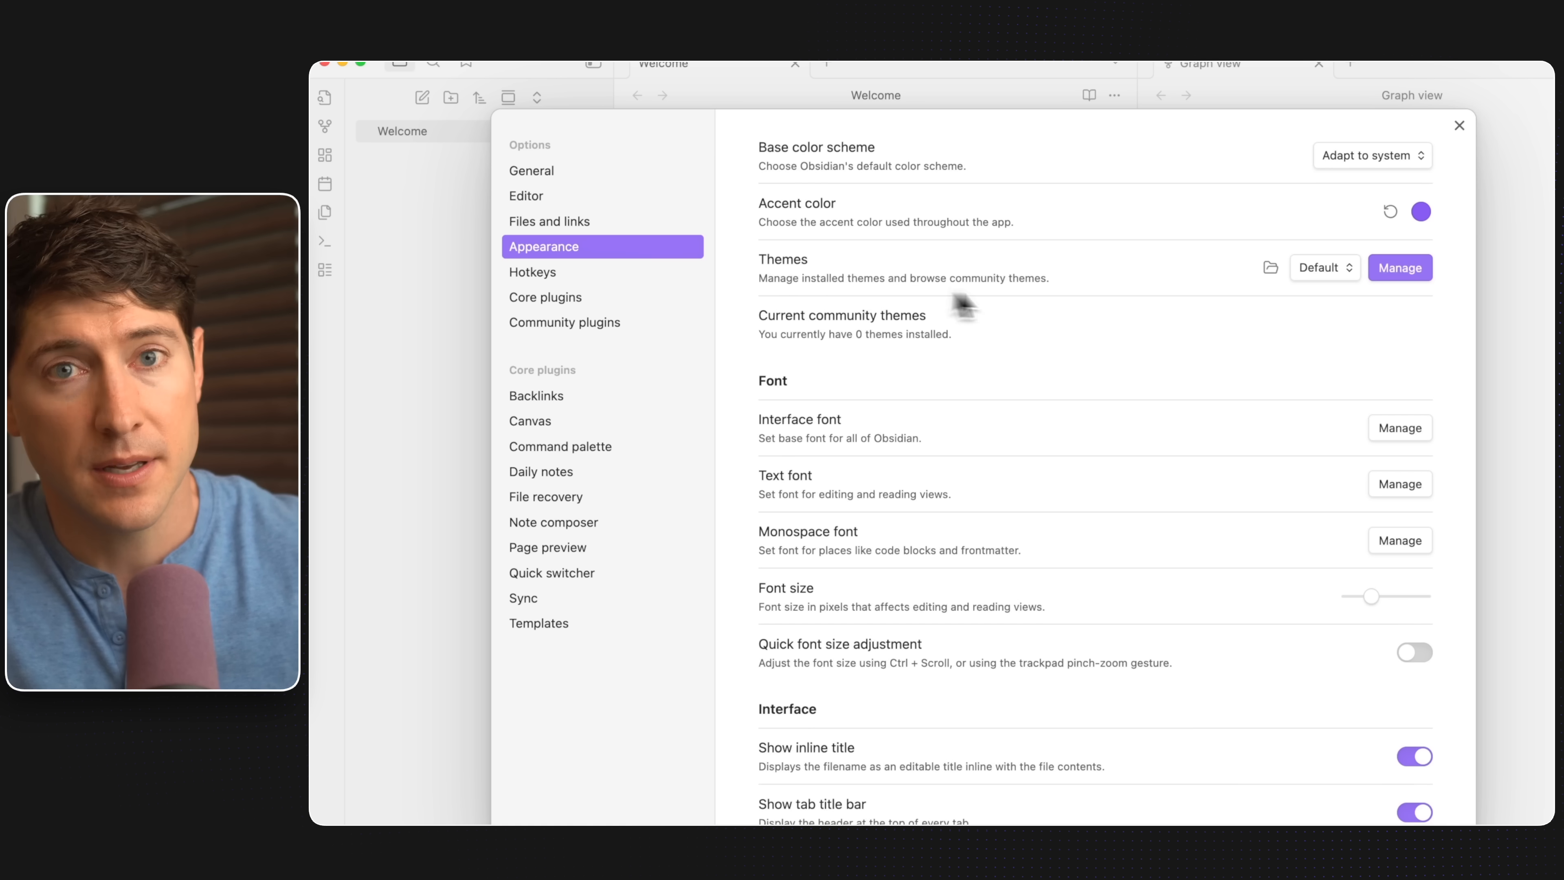
left_click(1399, 267)
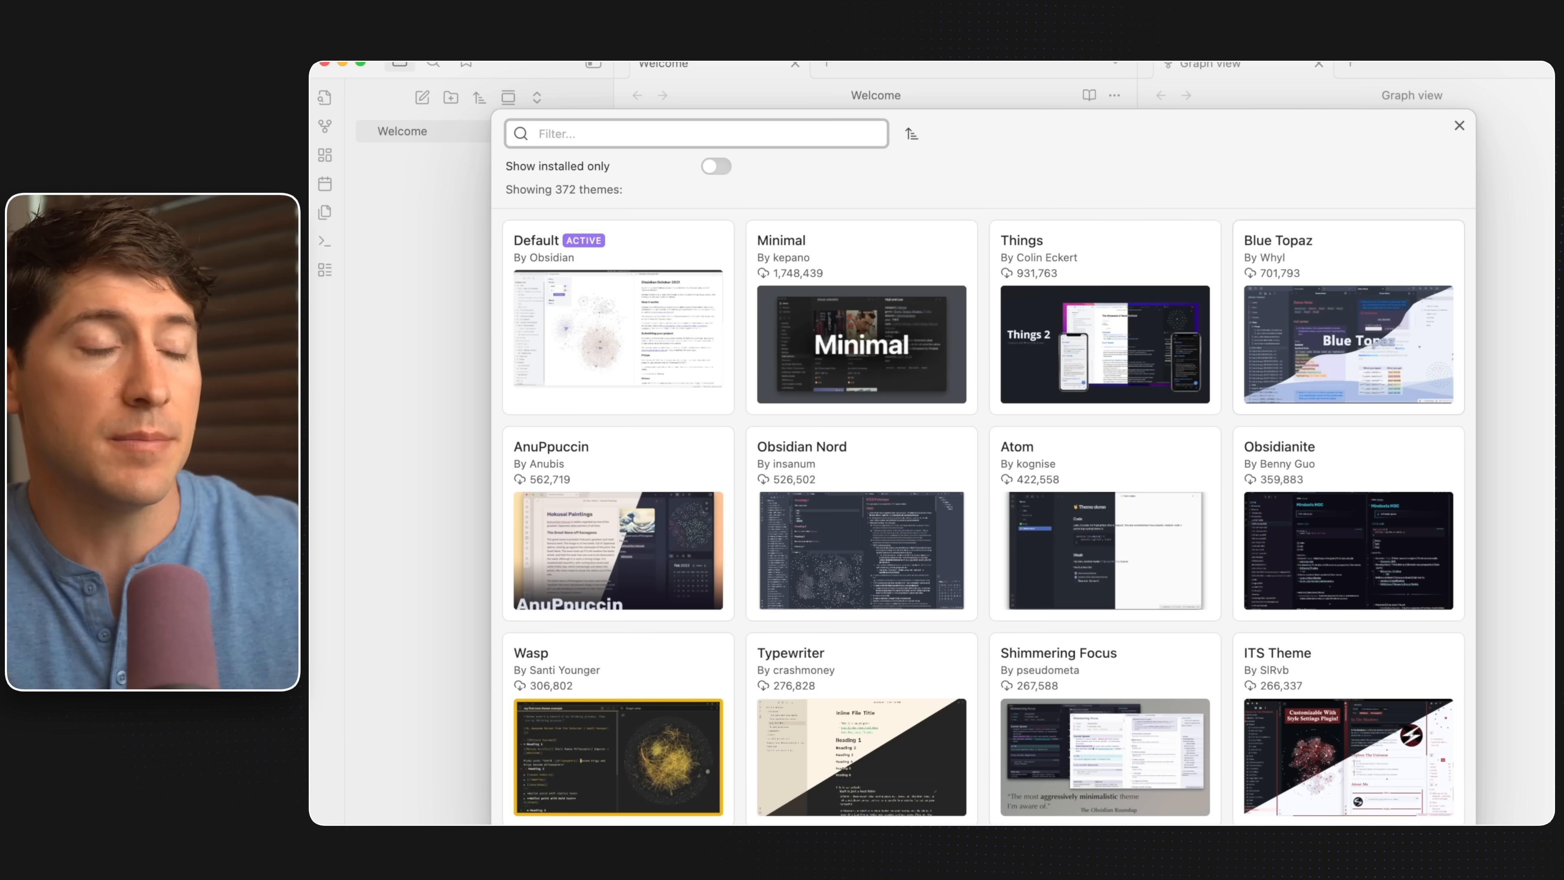
mouse_move(648, 486)
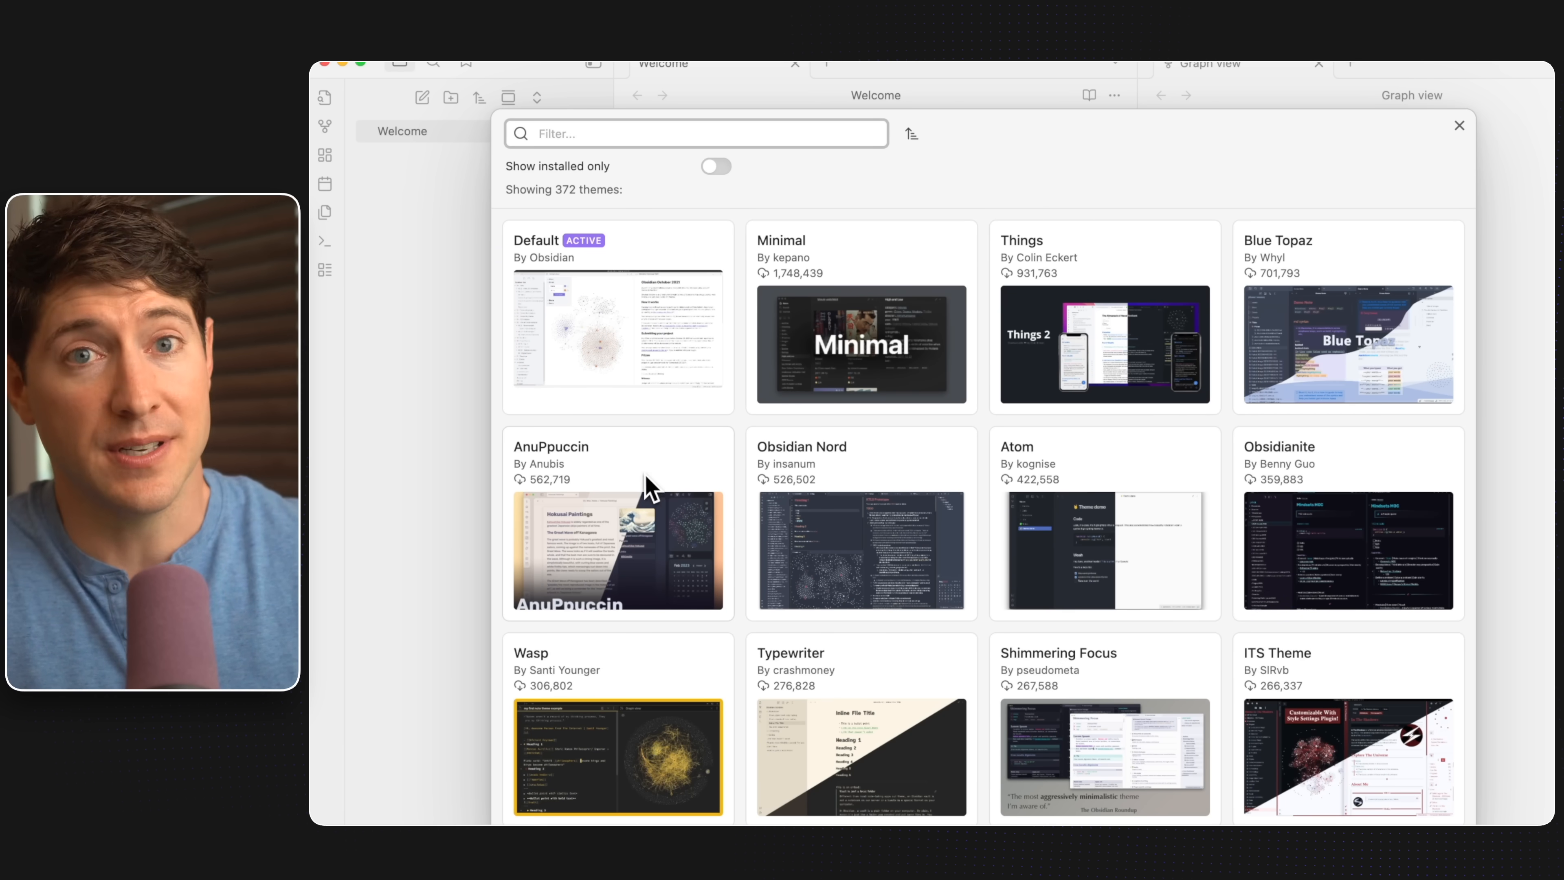
left_click(618, 524)
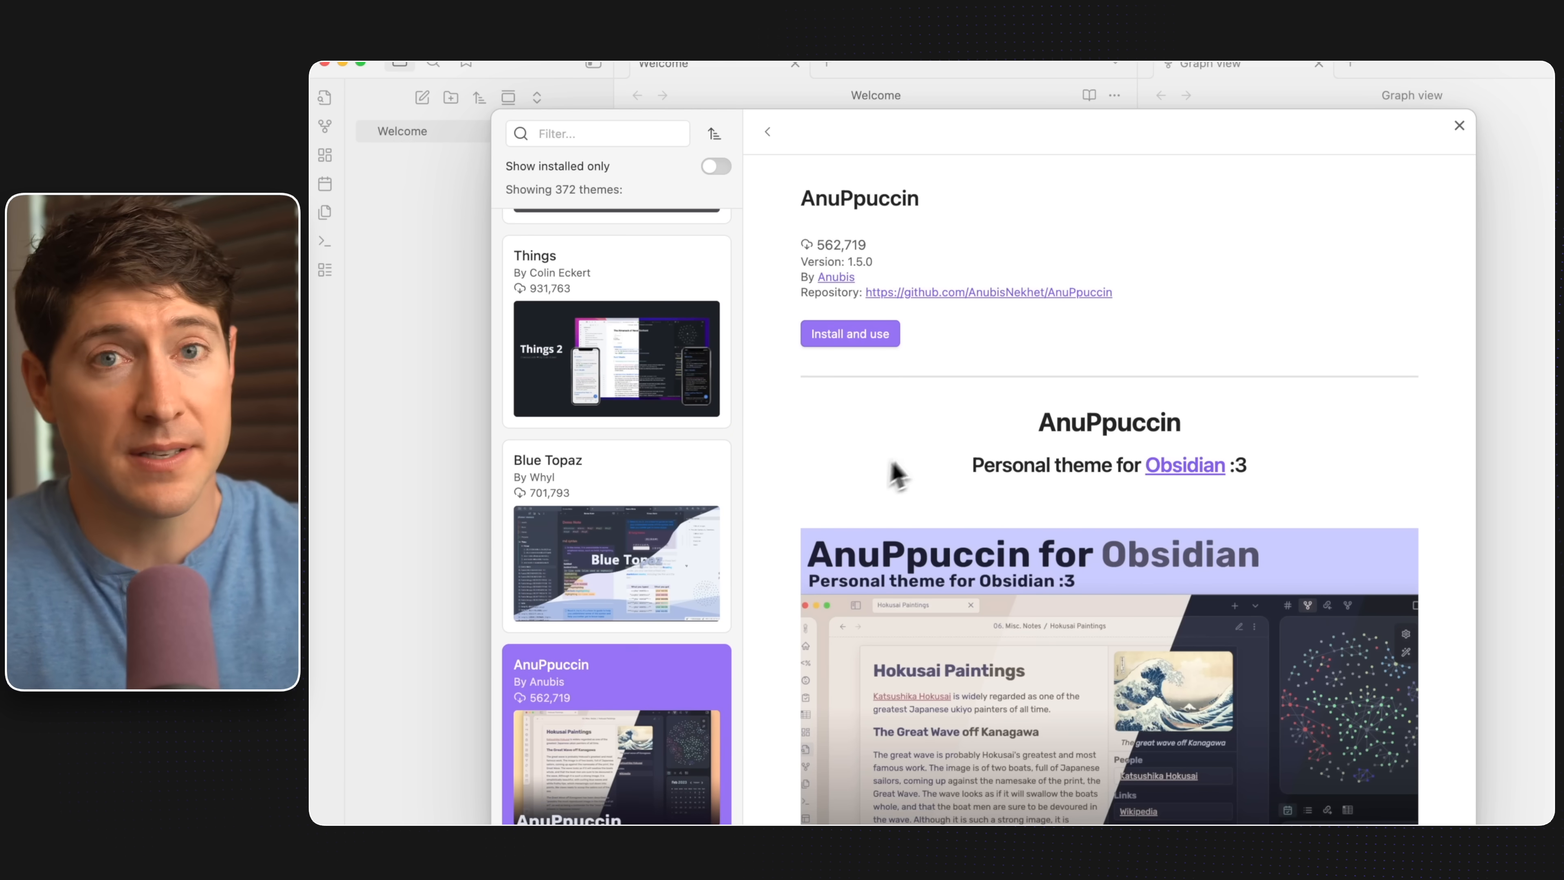
left_click(849, 333)
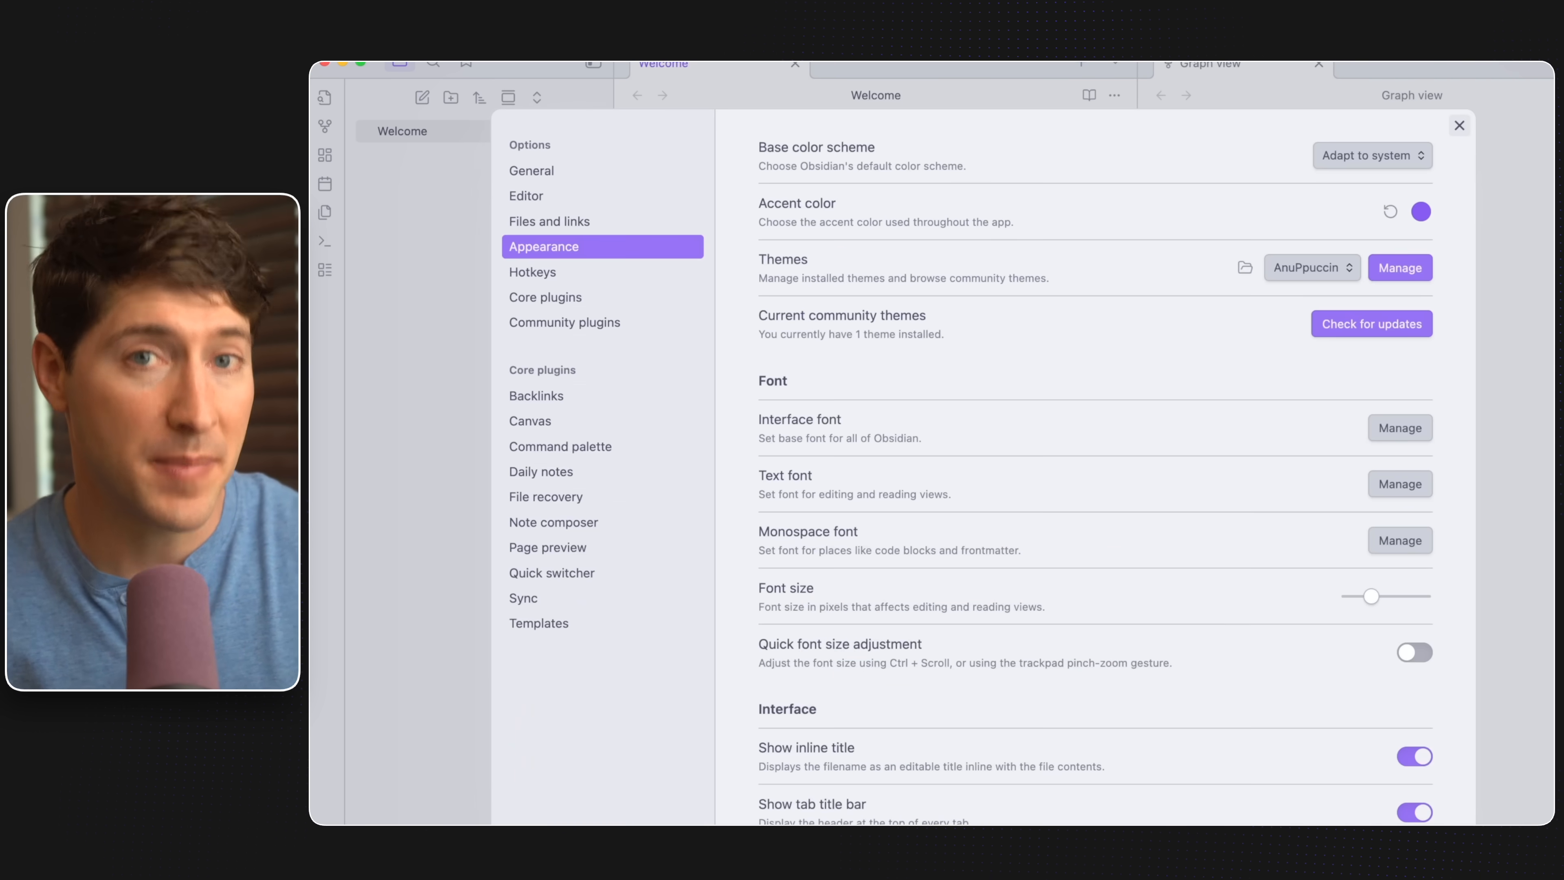
left_click(1458, 125)
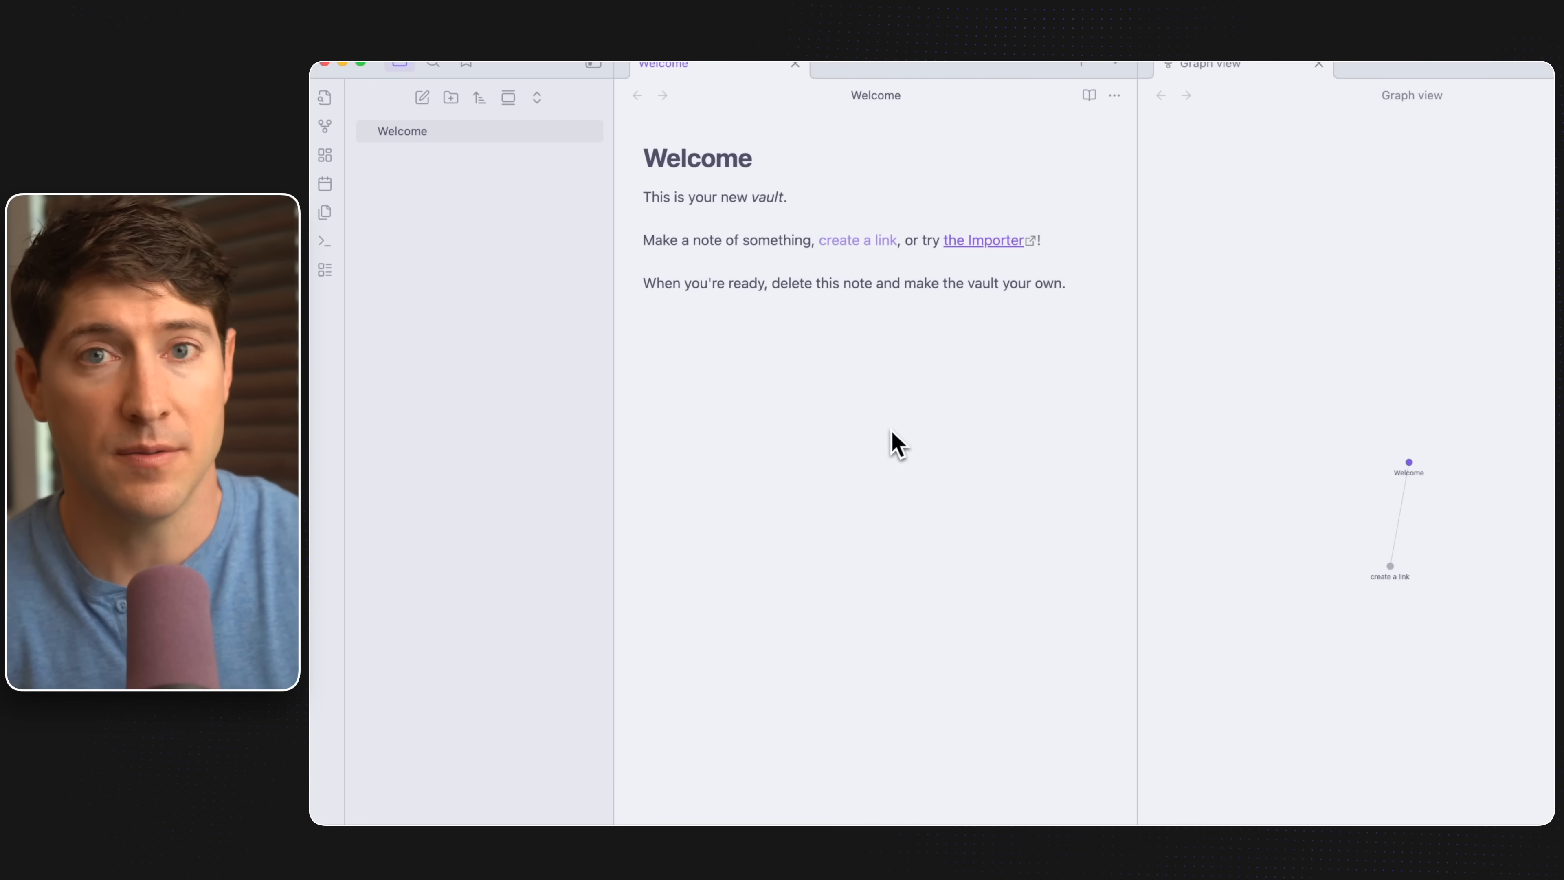